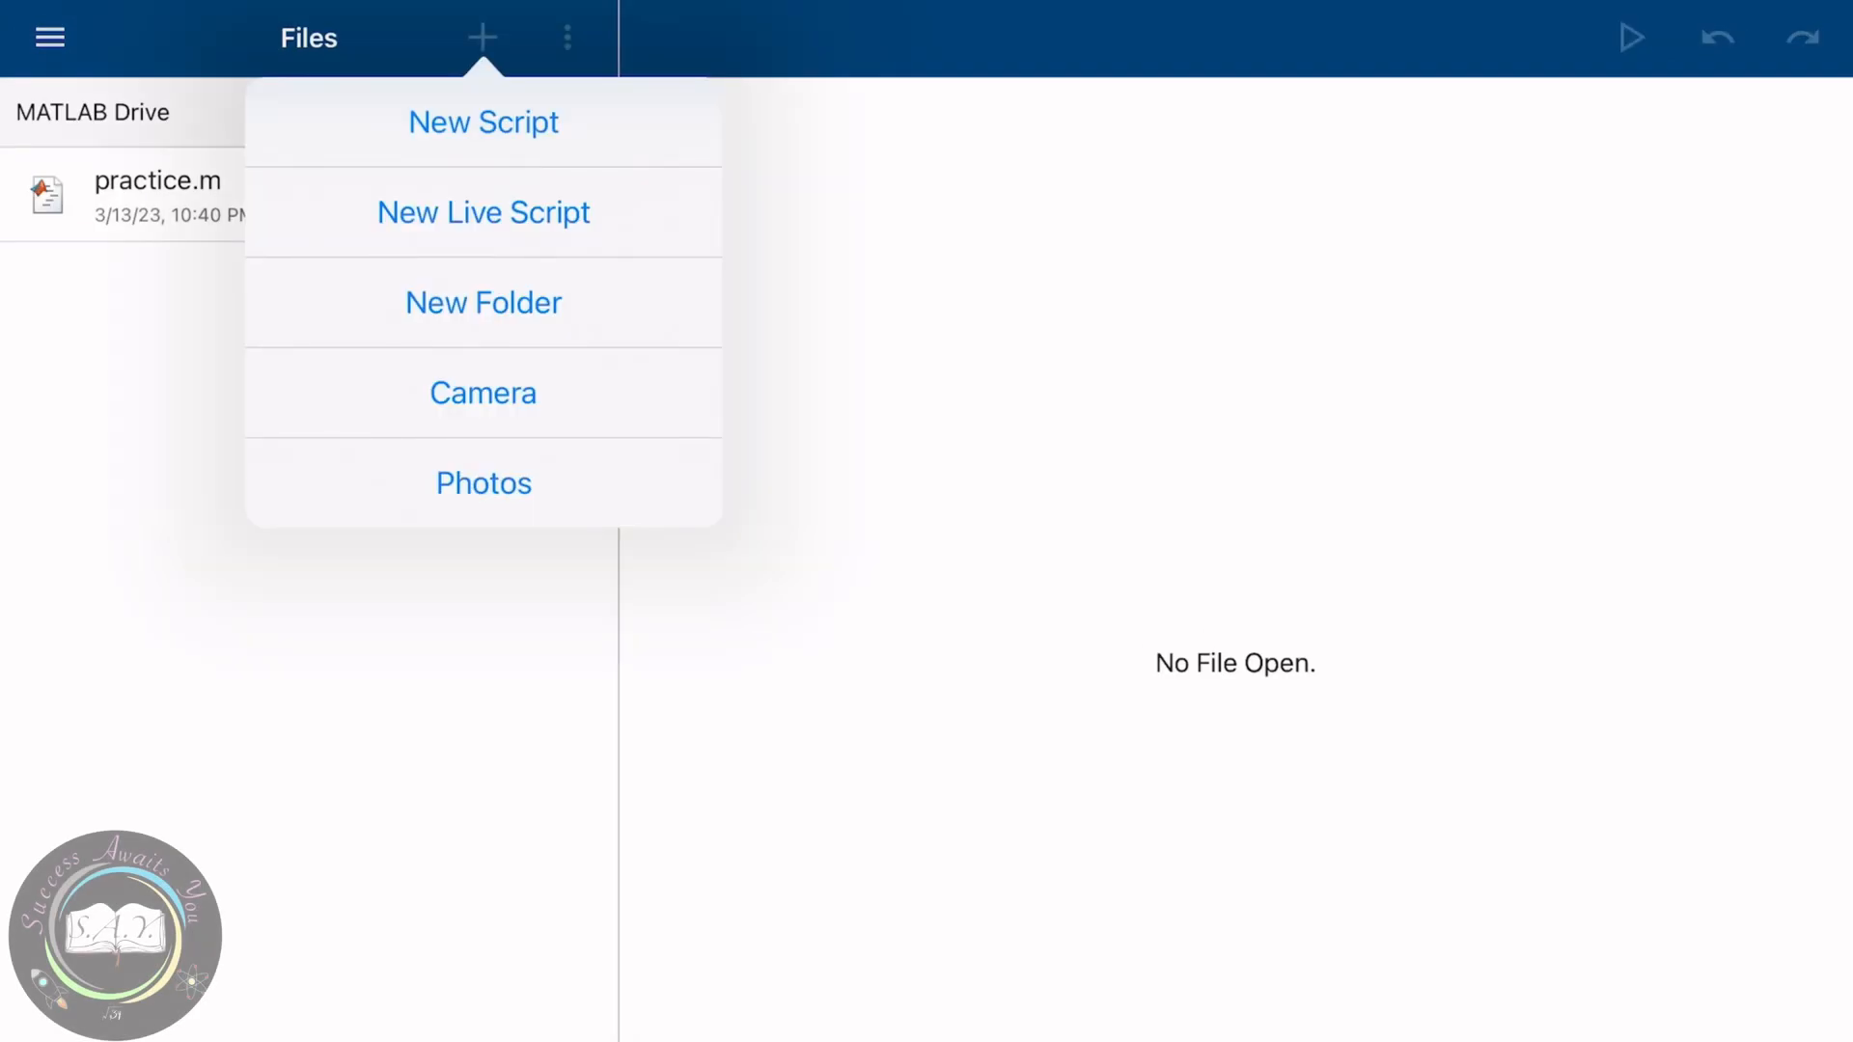
- Create a new script named 'learn' from the Files panel
{"action": "left_click", "coordinate": [483, 121]}
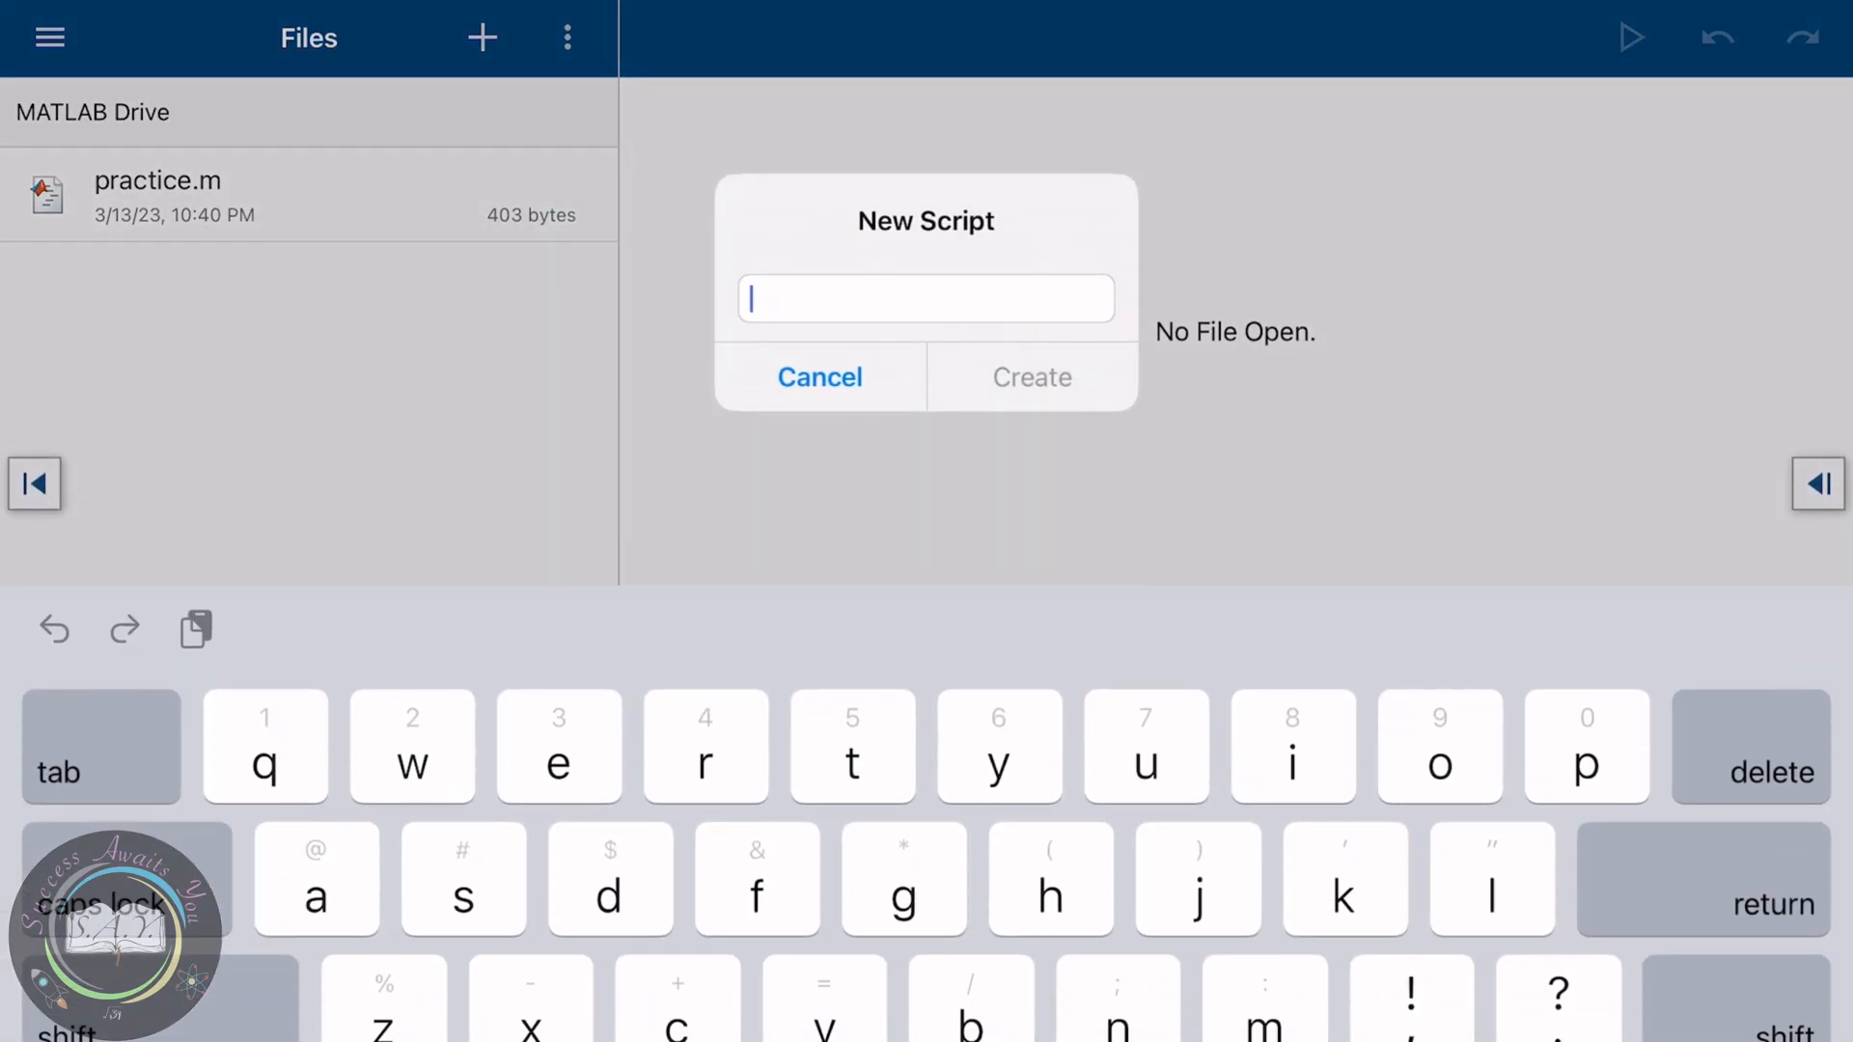
{"action": "type", "text": "learn"}
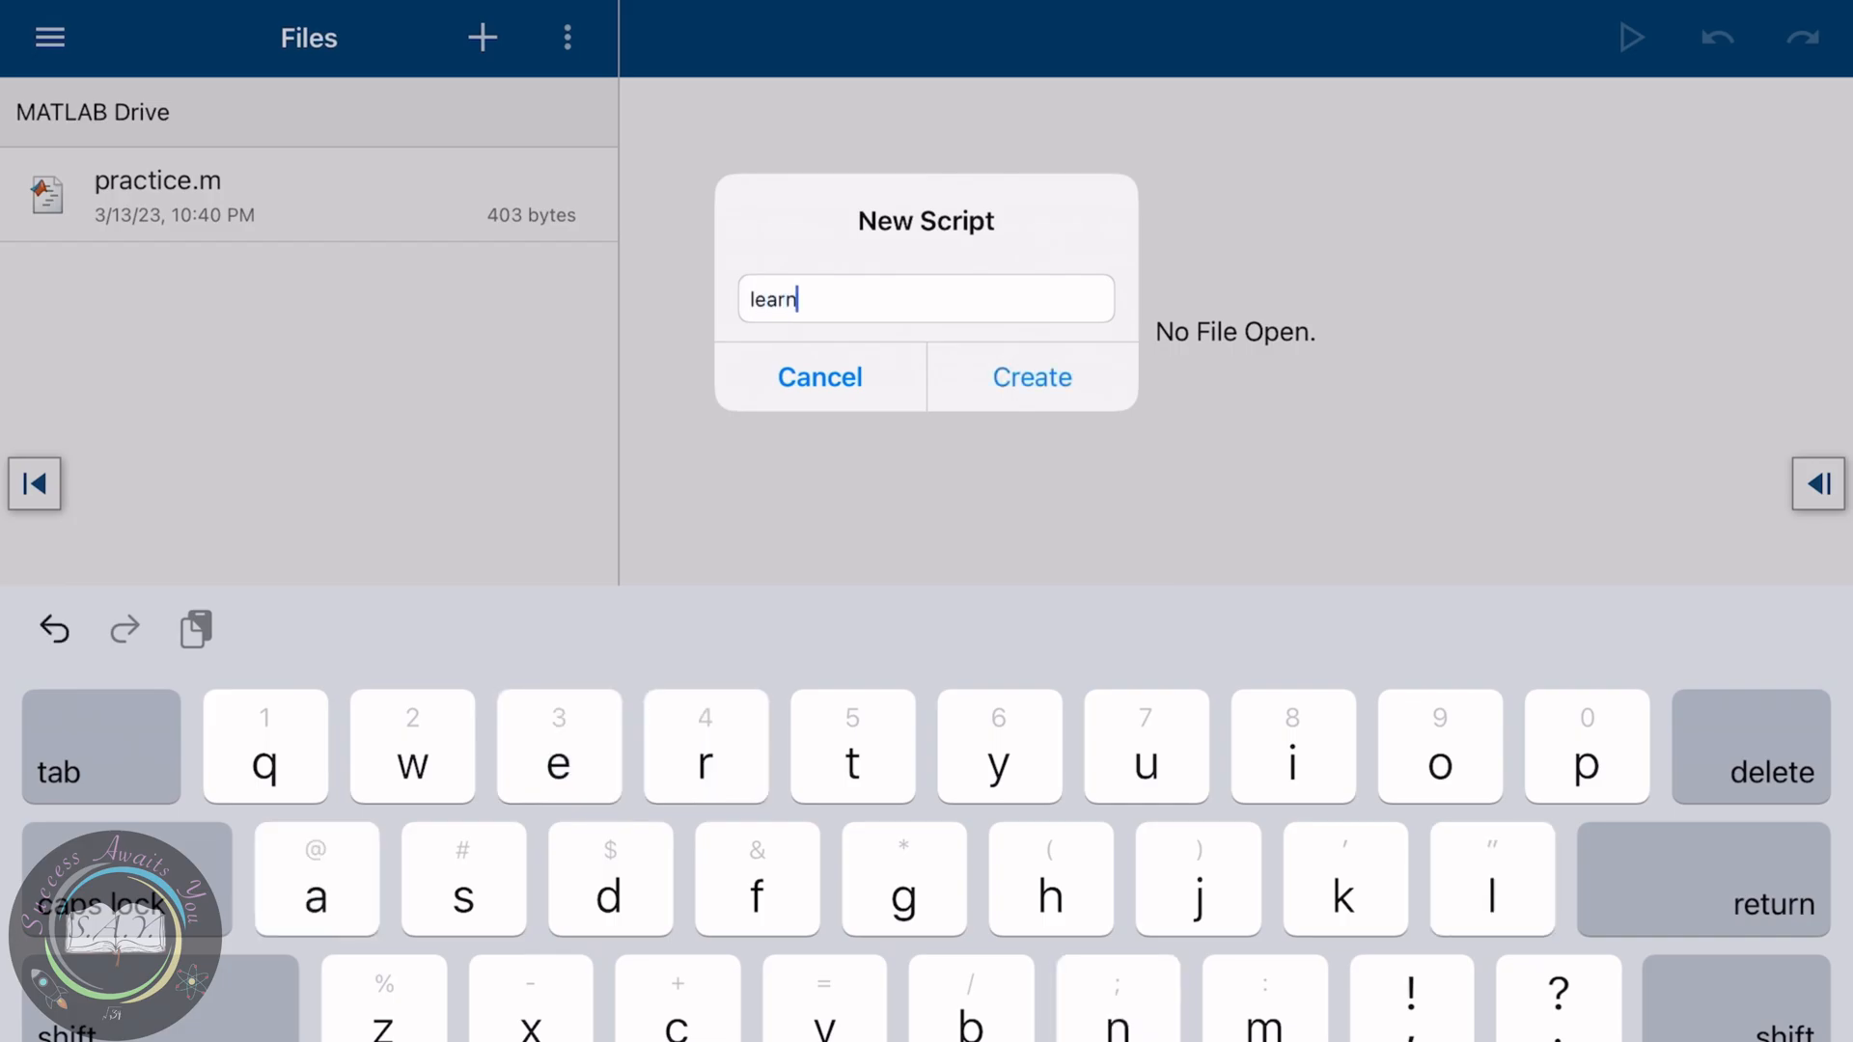
{"action": "left_click", "coordinate": [1030, 377]}
{"action": "type", "text": "a="}
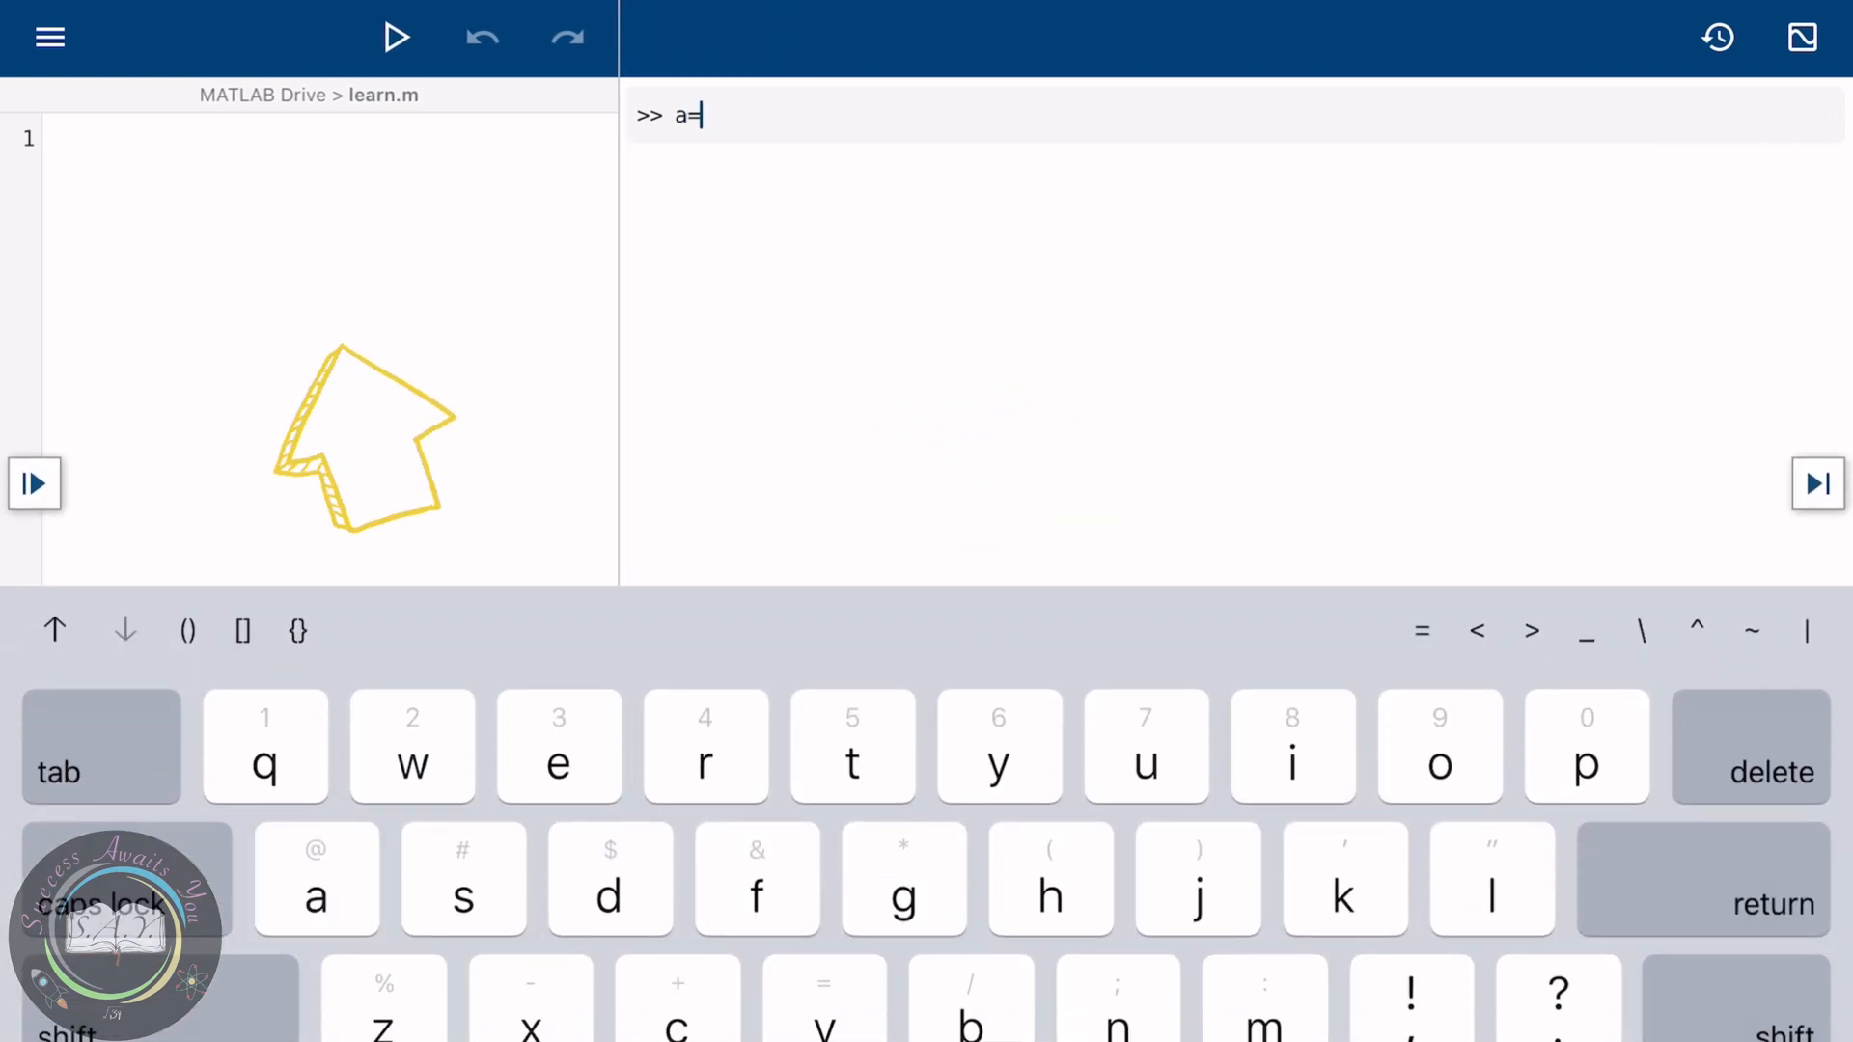
- Run a=2, b=3, c=a+b in the Command Window, showing c = 5
{"action": "type", "text": "2"}
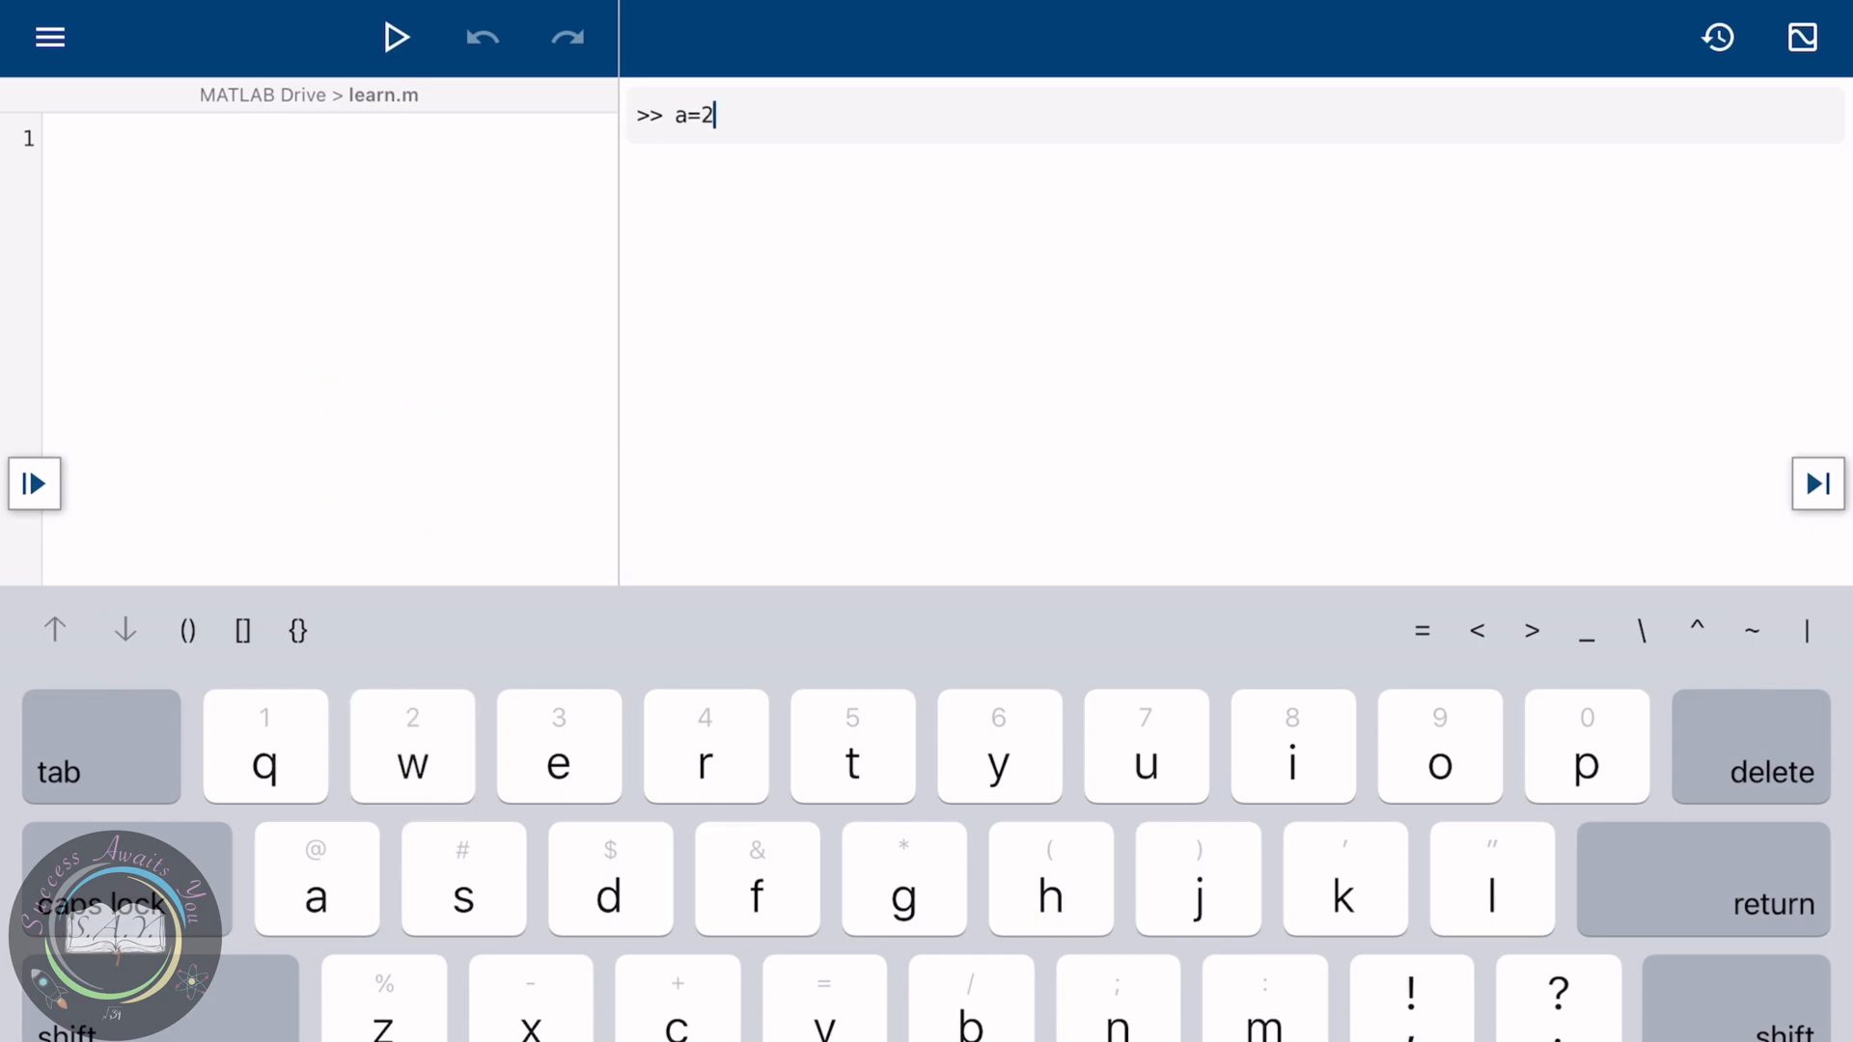
{"action": "type", "text": ","}
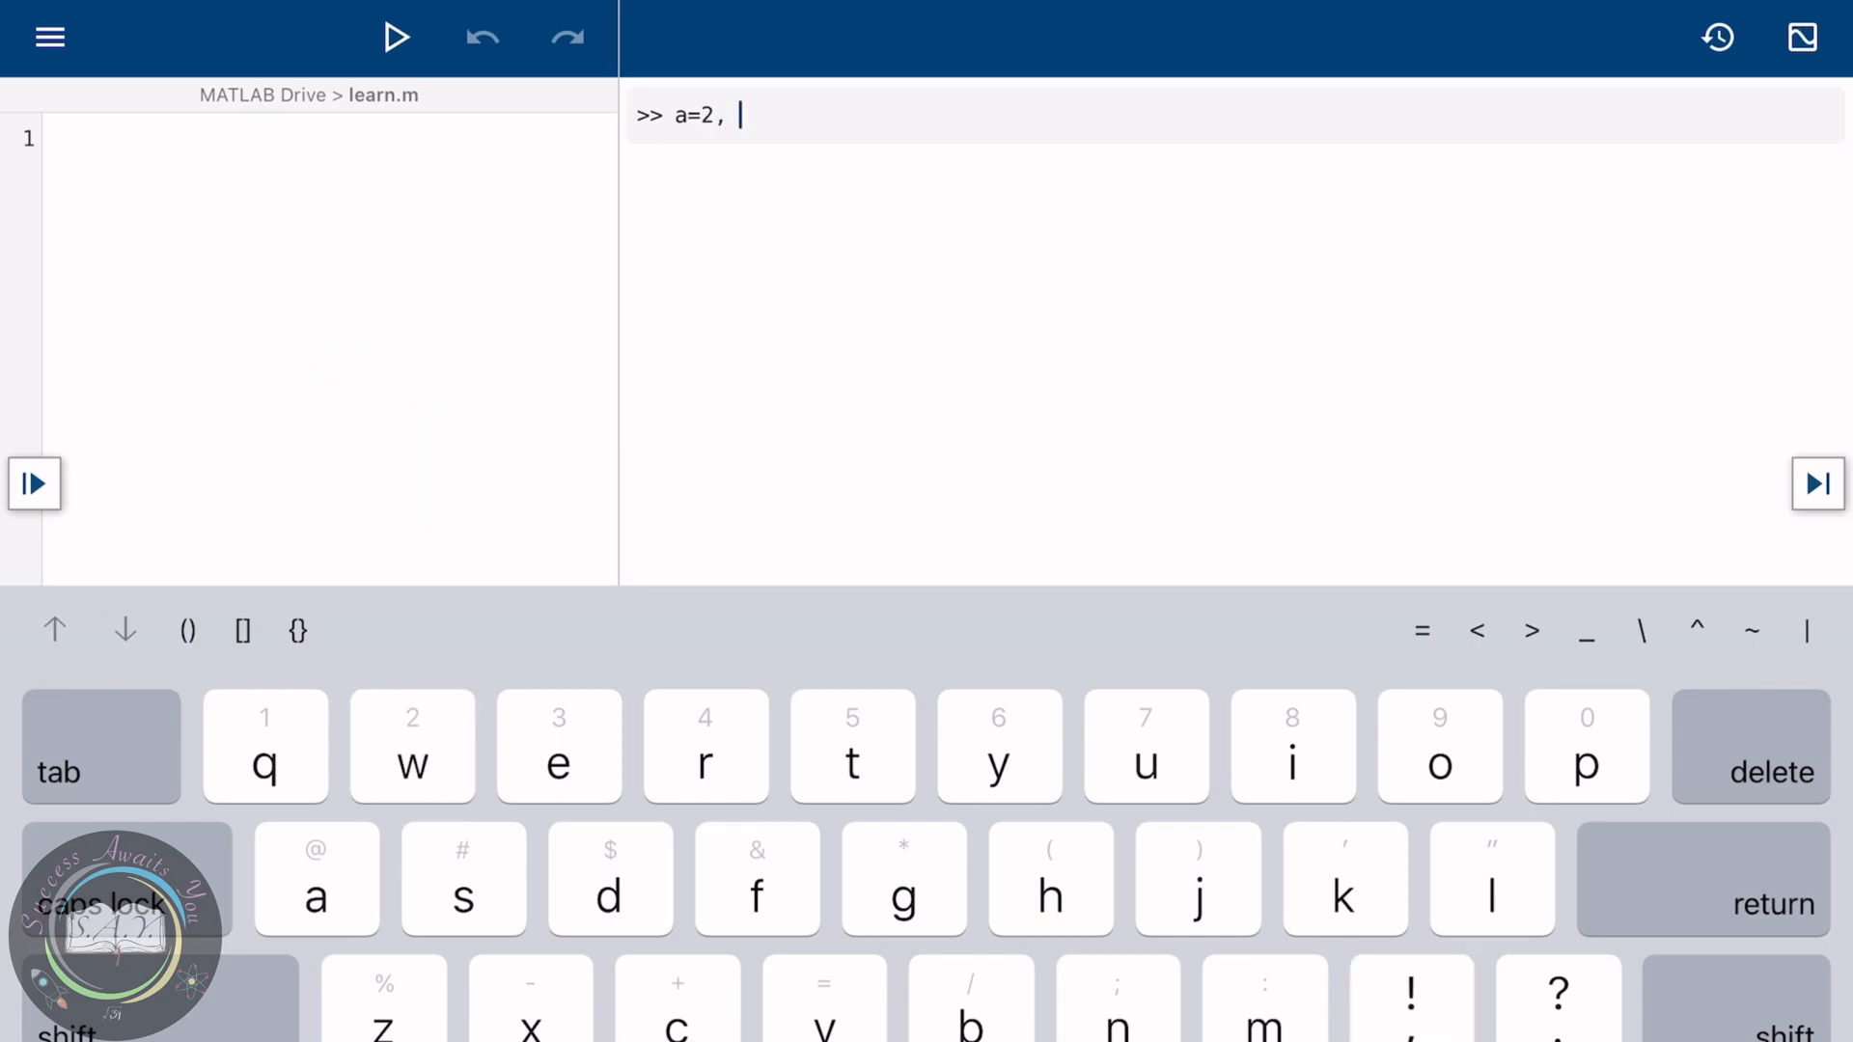
{"action": "type", "text": "b"}
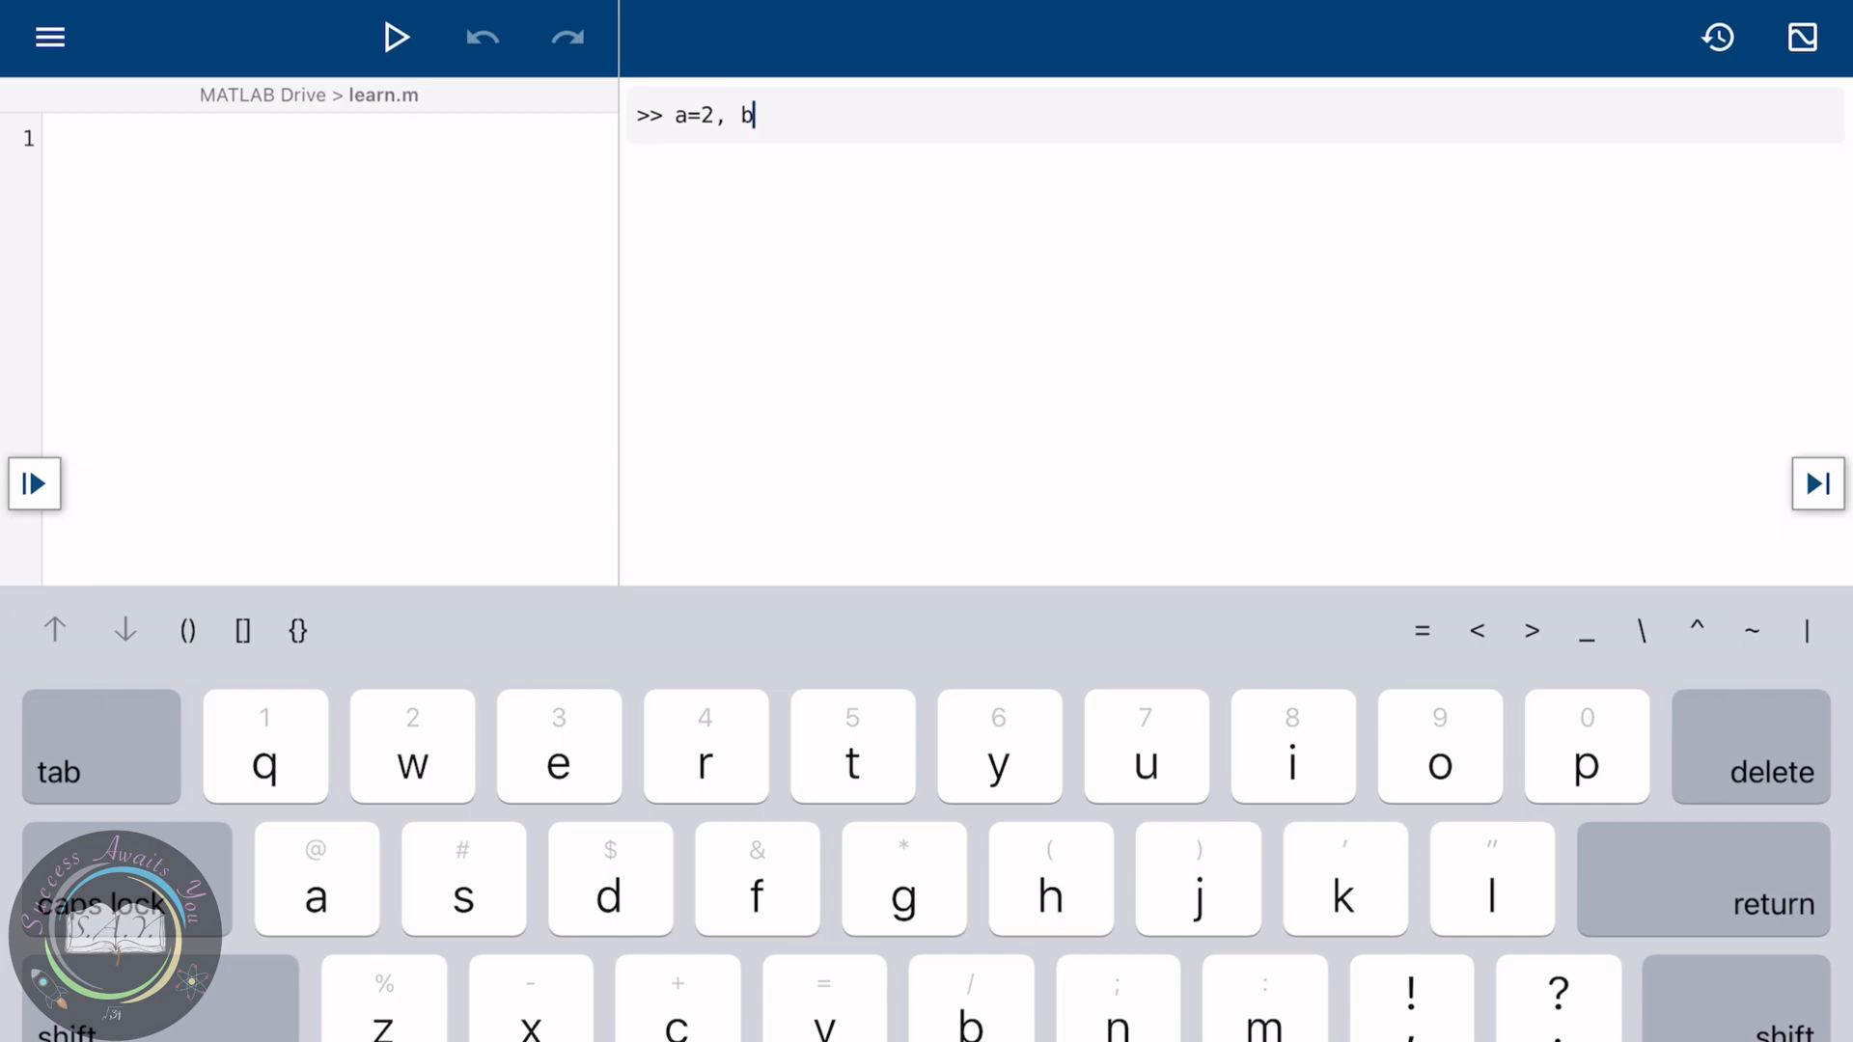
{"action": "type", "text": "=3,"}
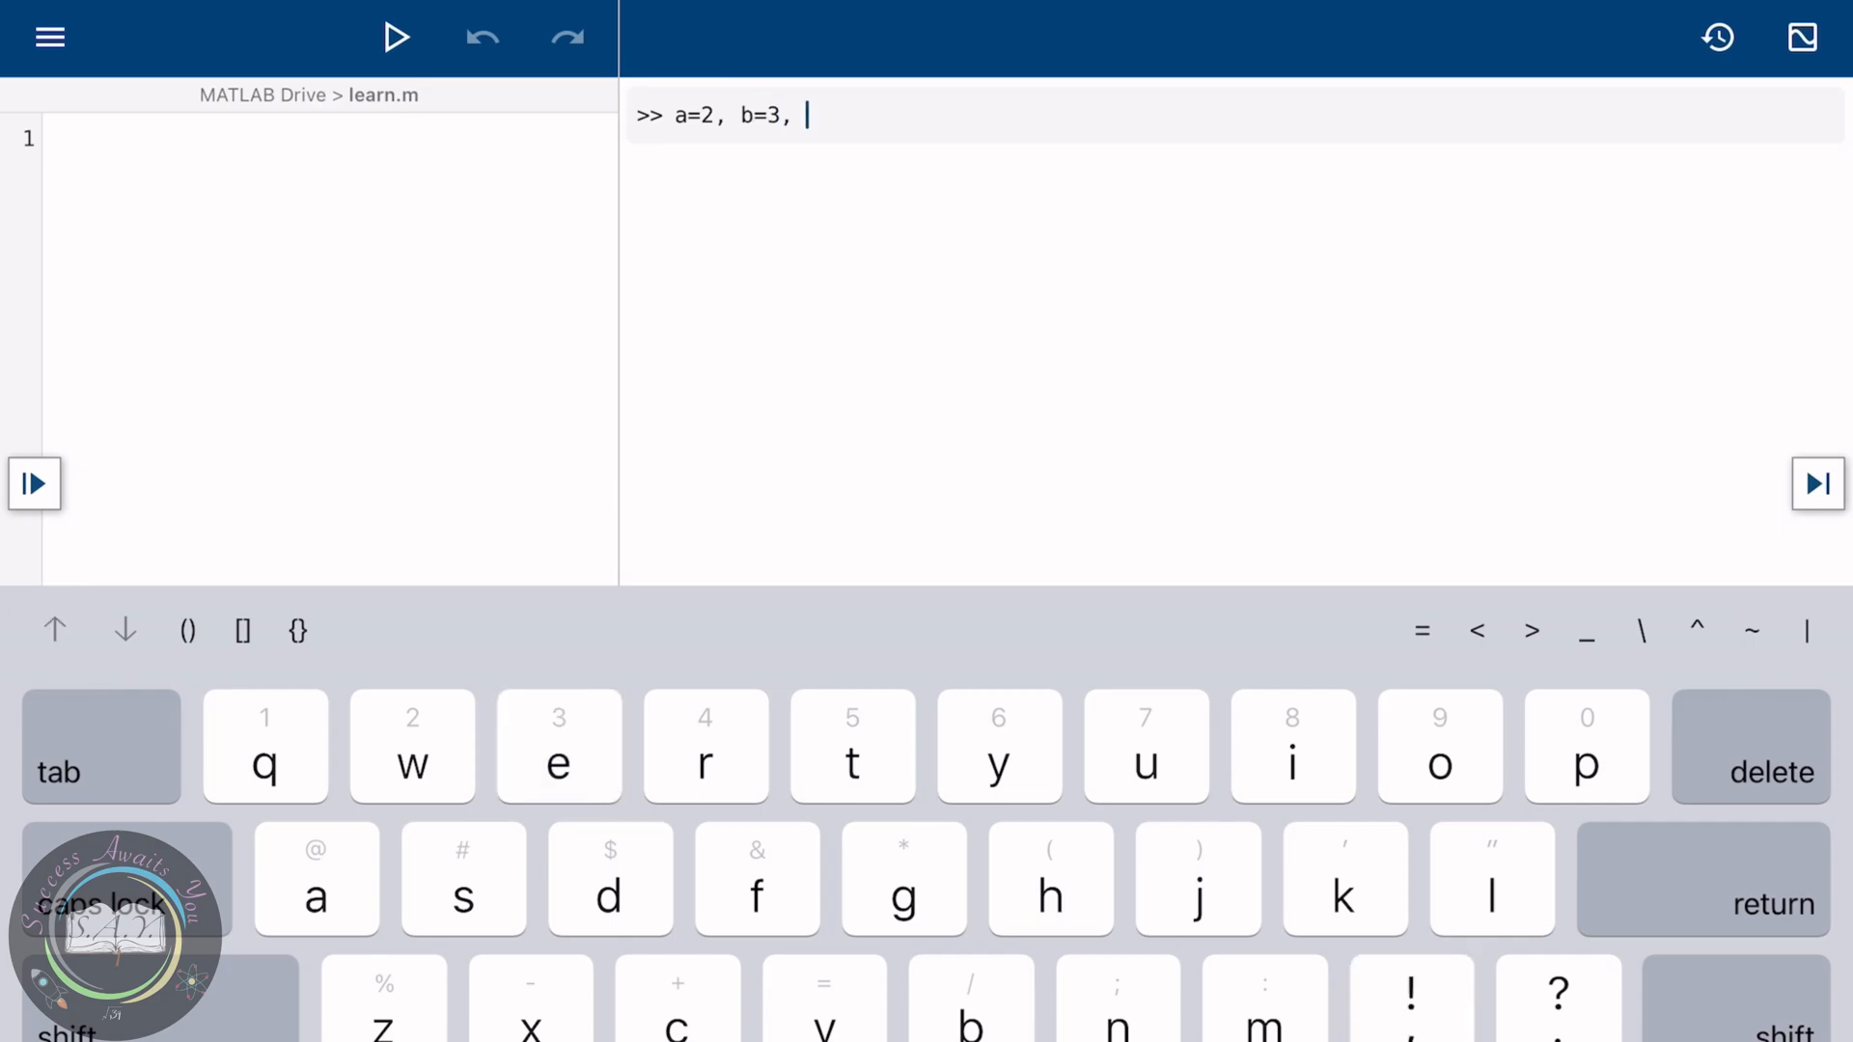
{"action": "type", "text": "c="}
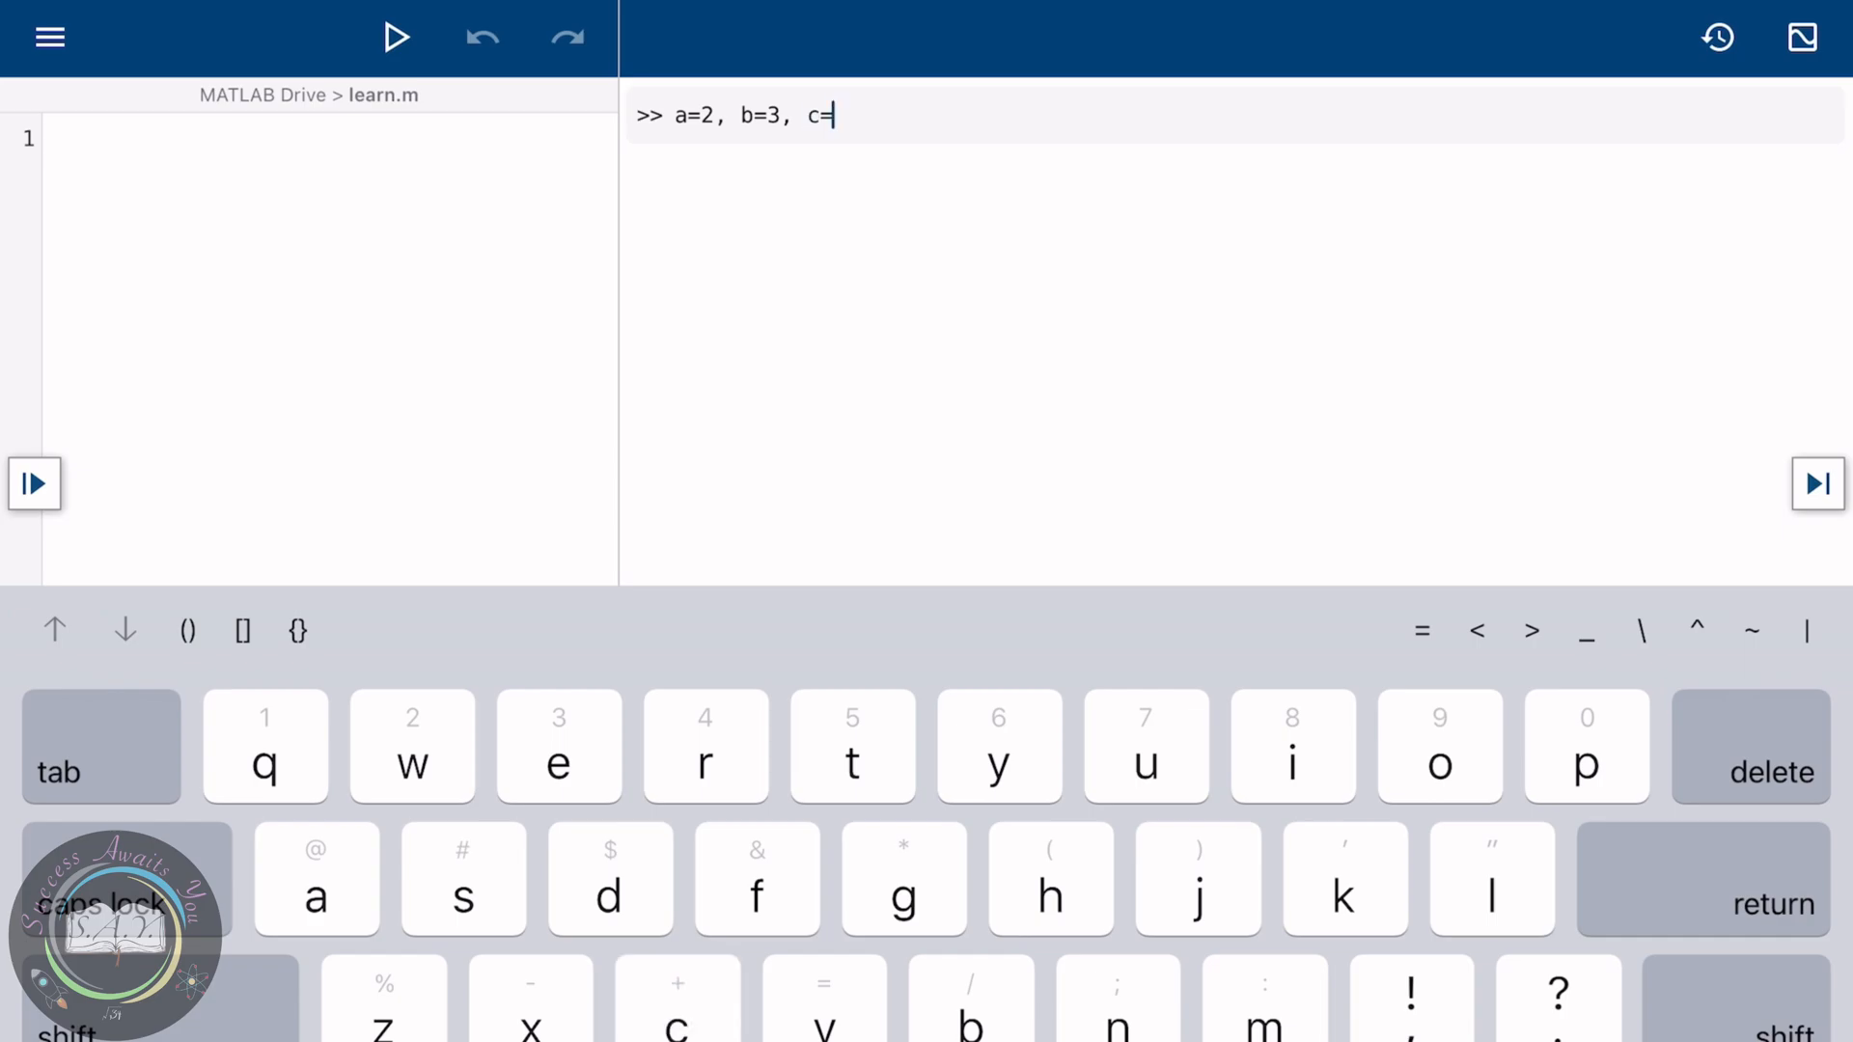
{"action": "type", "text": "a"}
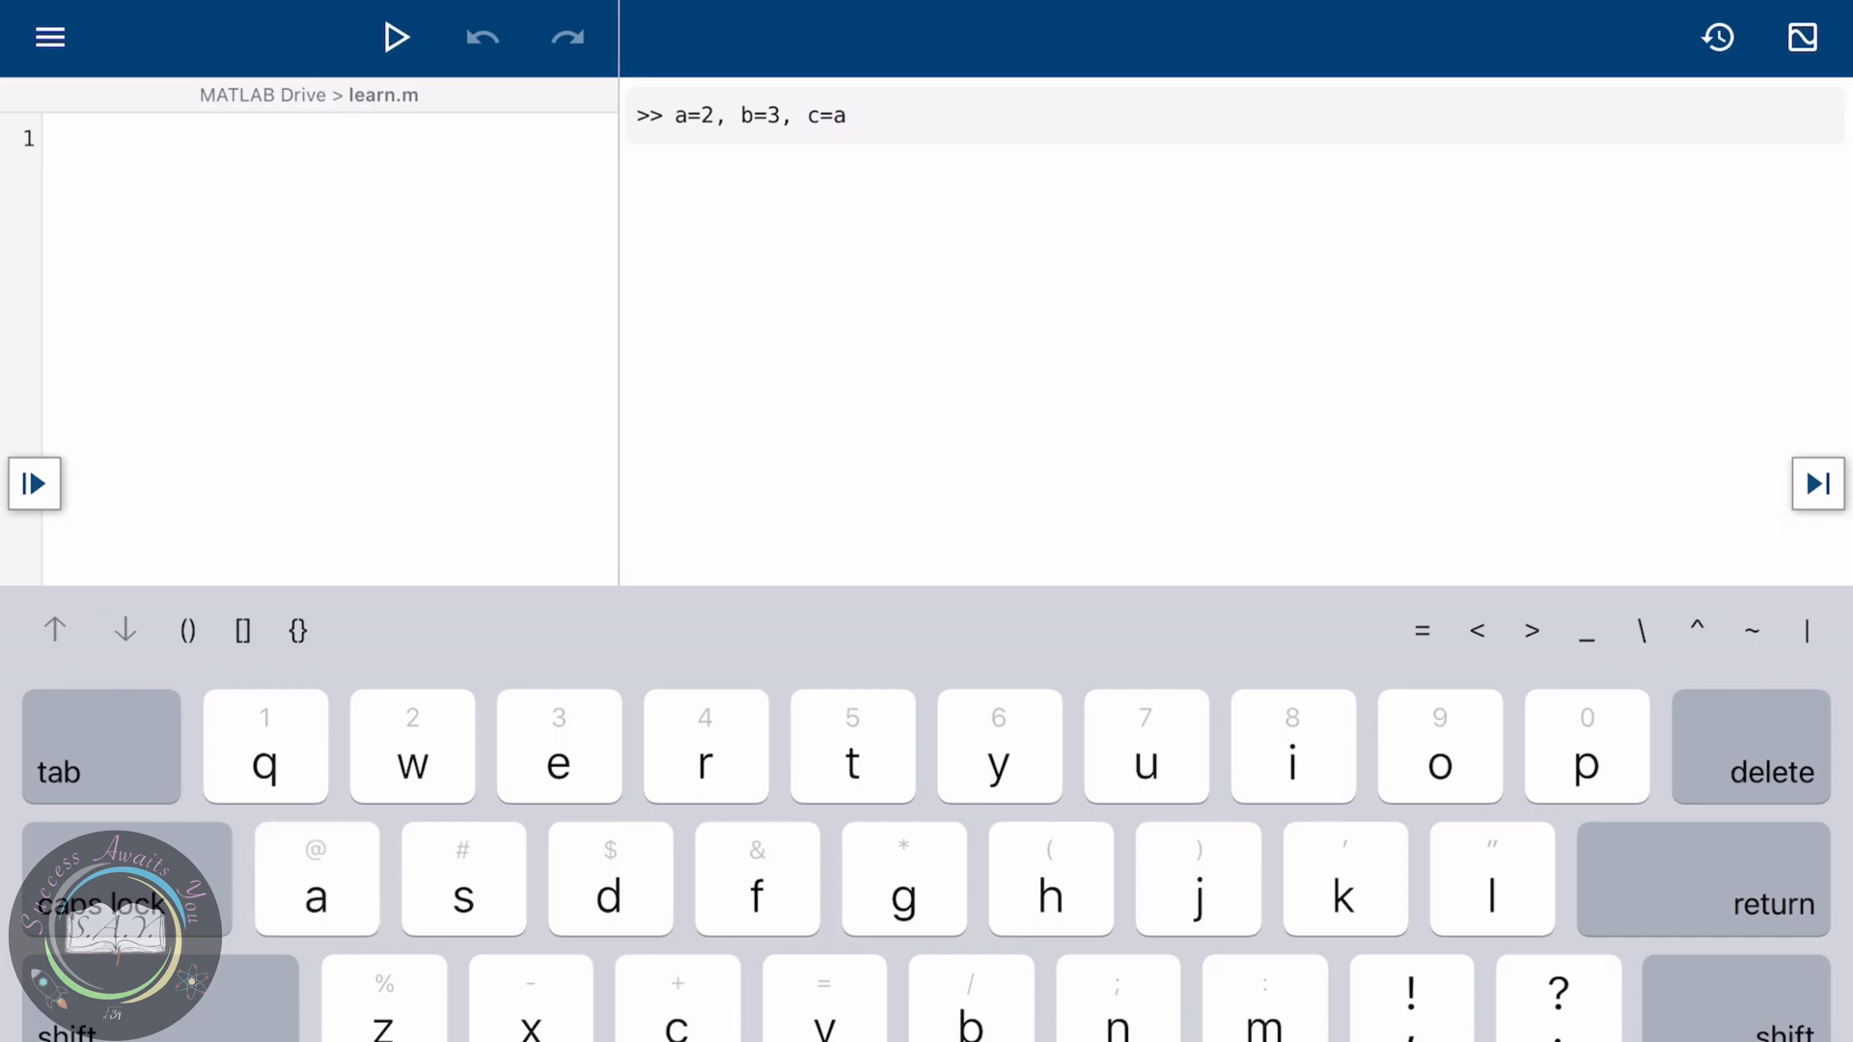
{"action": "type", "text": "+b"}
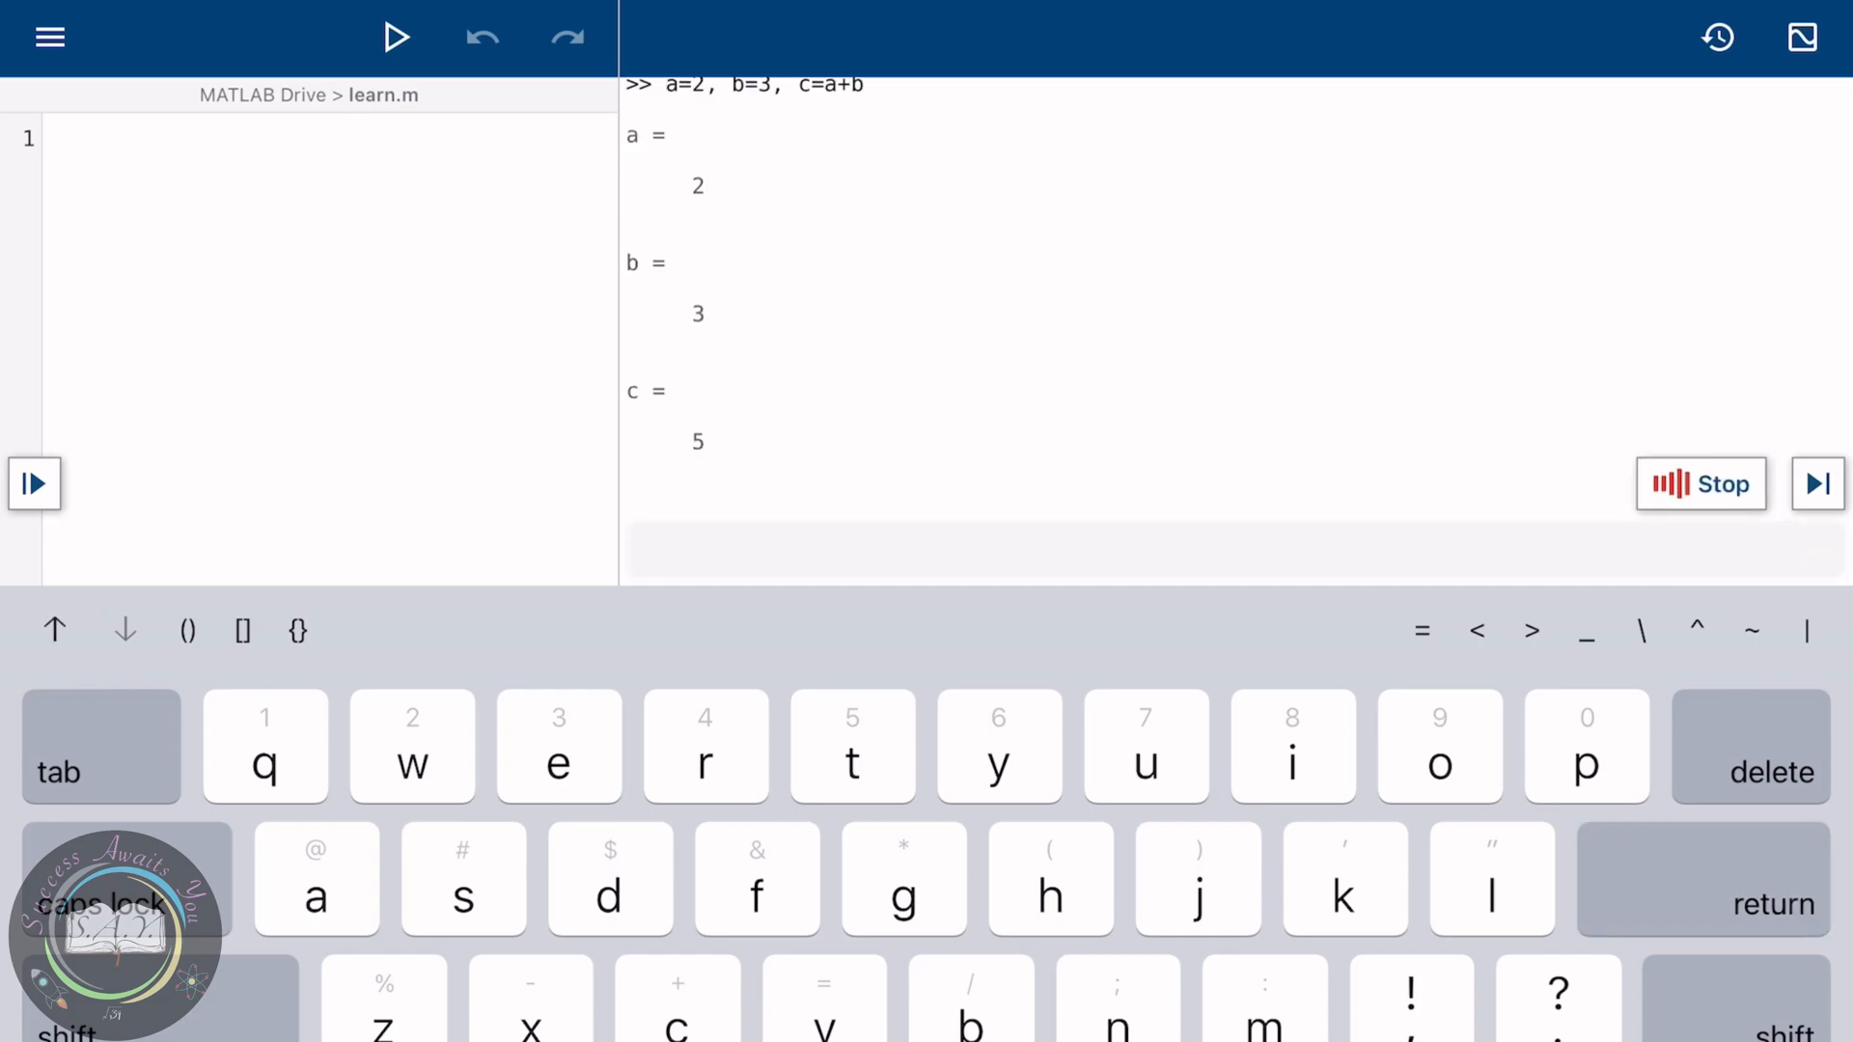
{"action": "left_click", "coordinate": [1699, 485]}
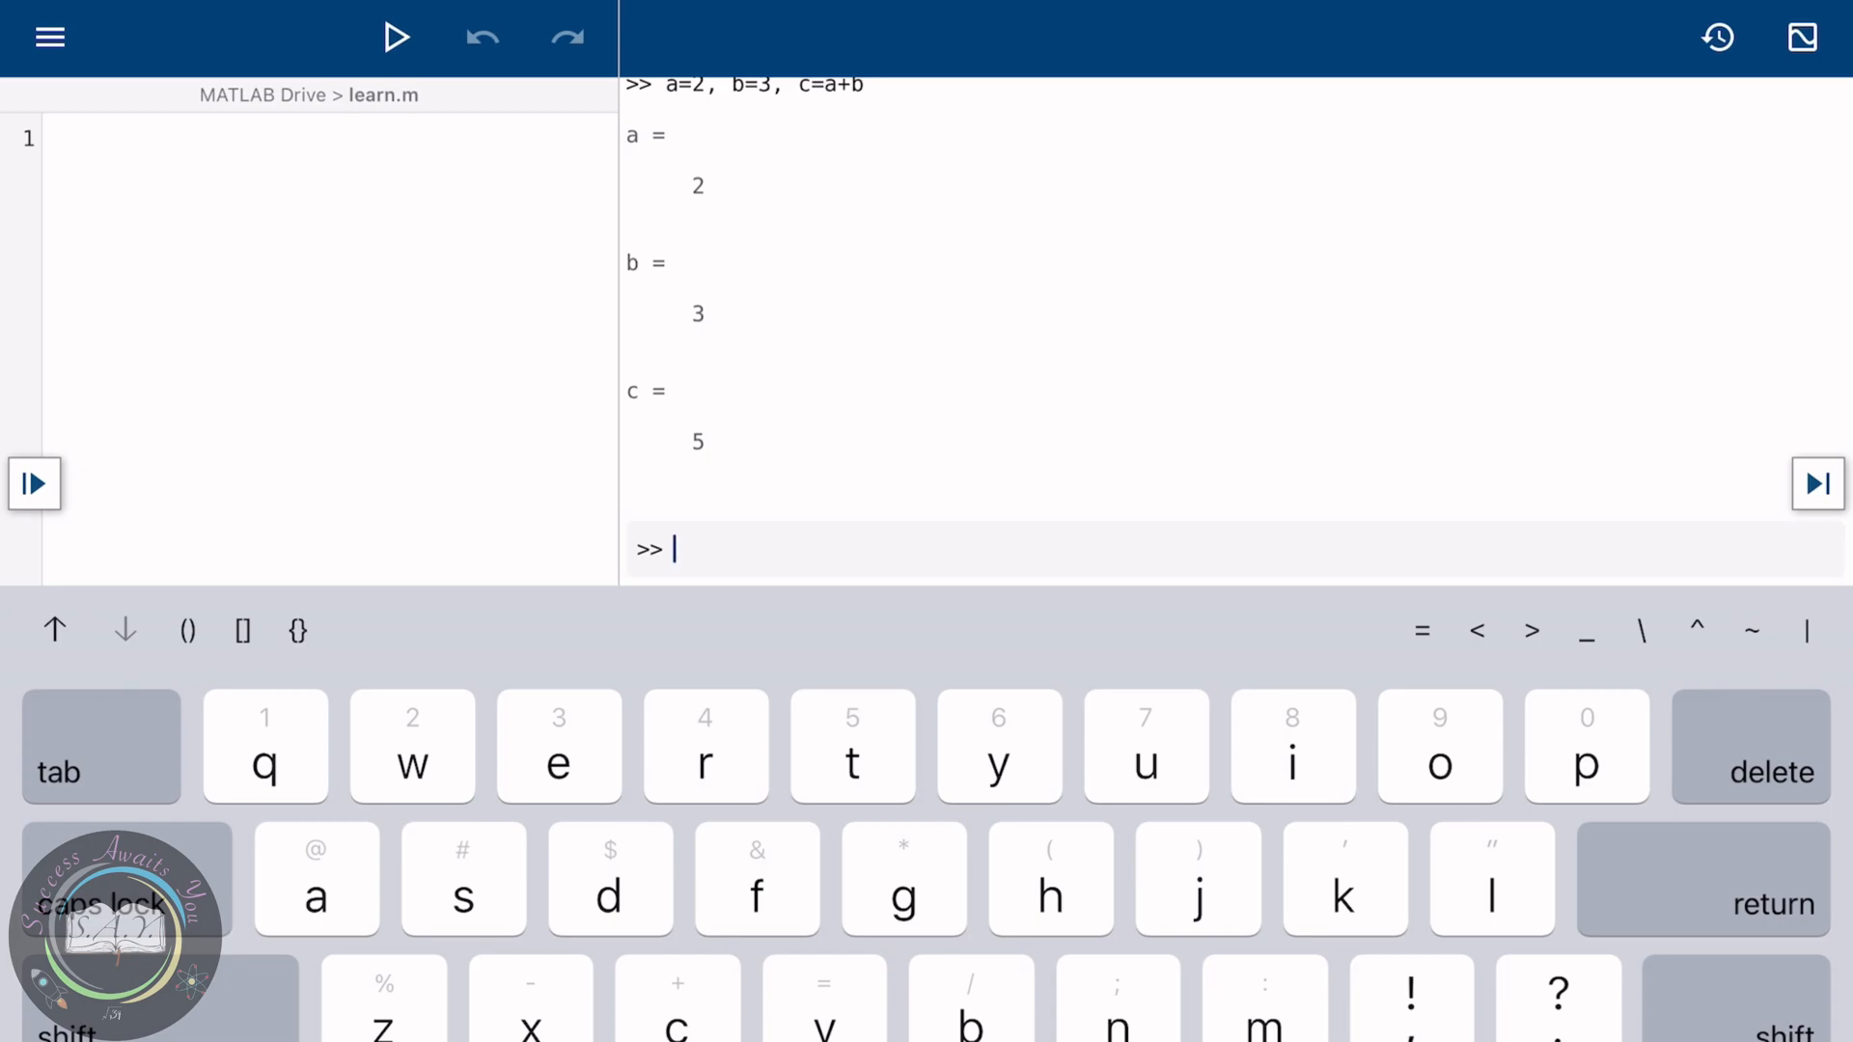
- Run a=2; b=3; c=a*b in the Command Window, displaying only c = 6
{"action": "type", "text": "a=2; b"}
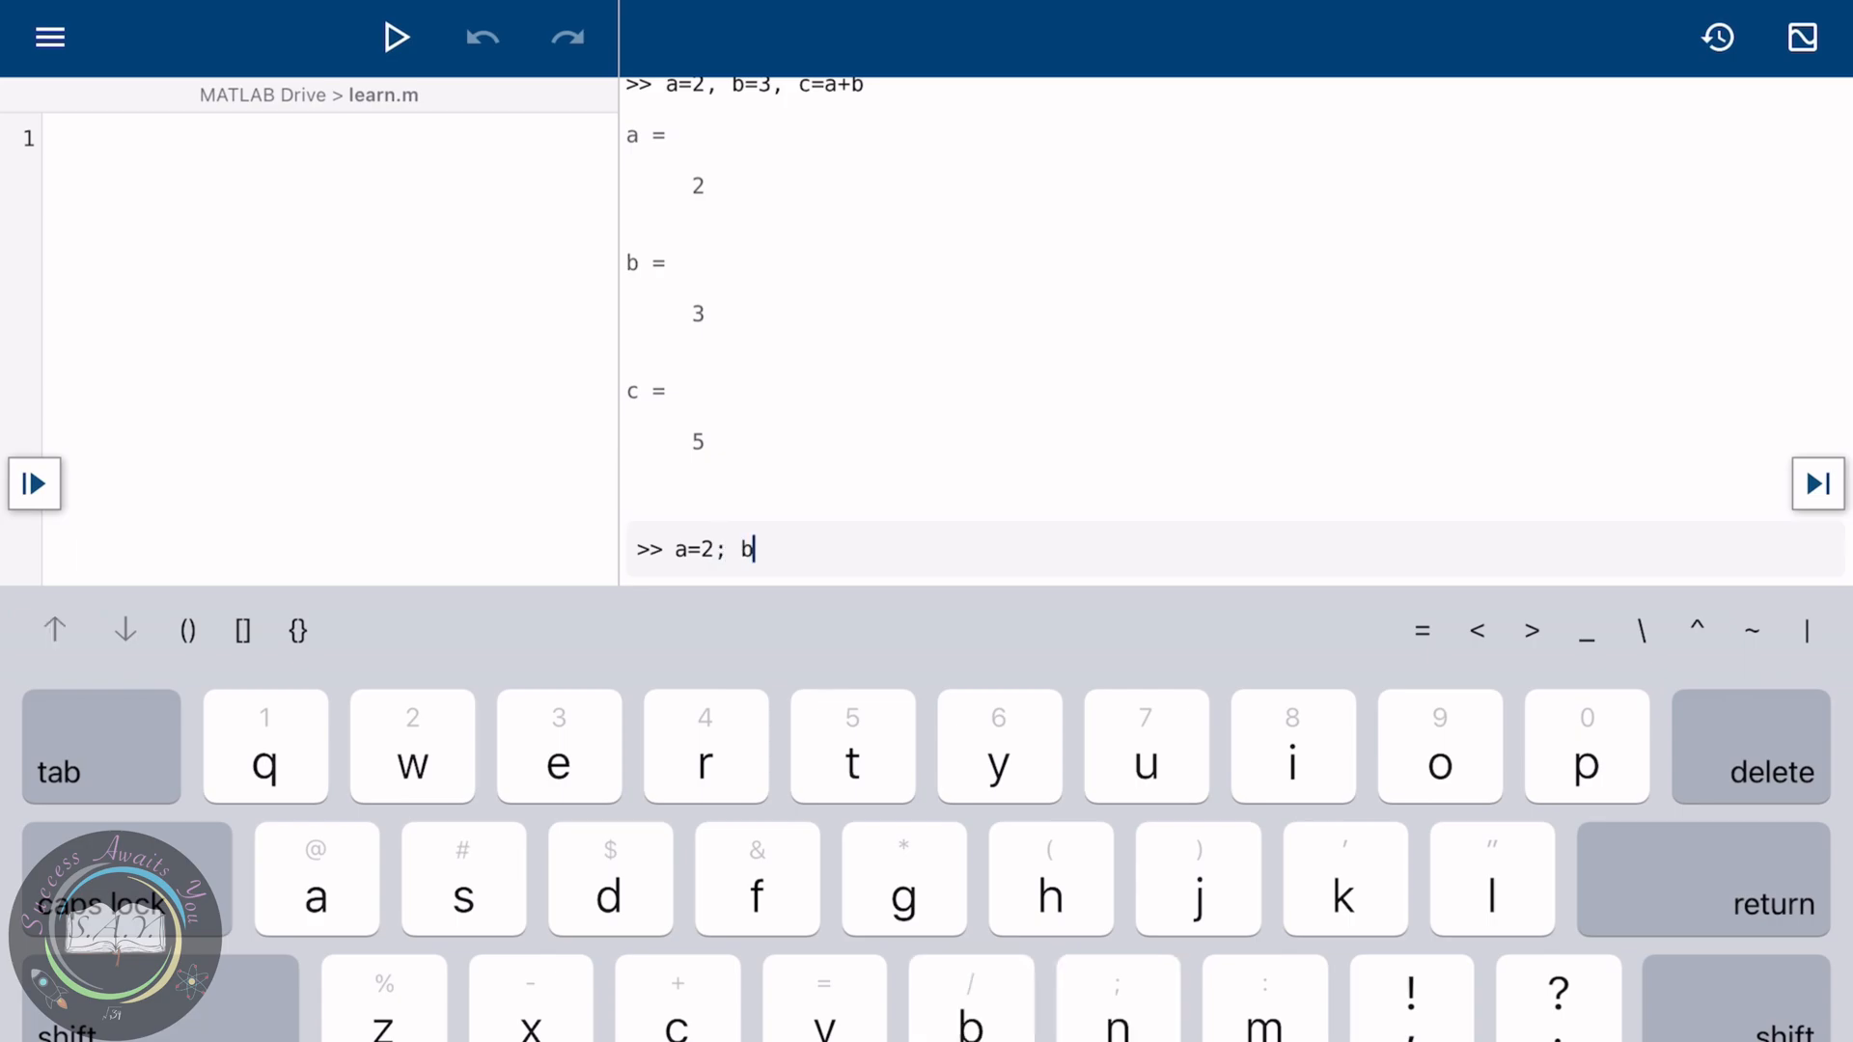
{"action": "type", "text": "3; c"}
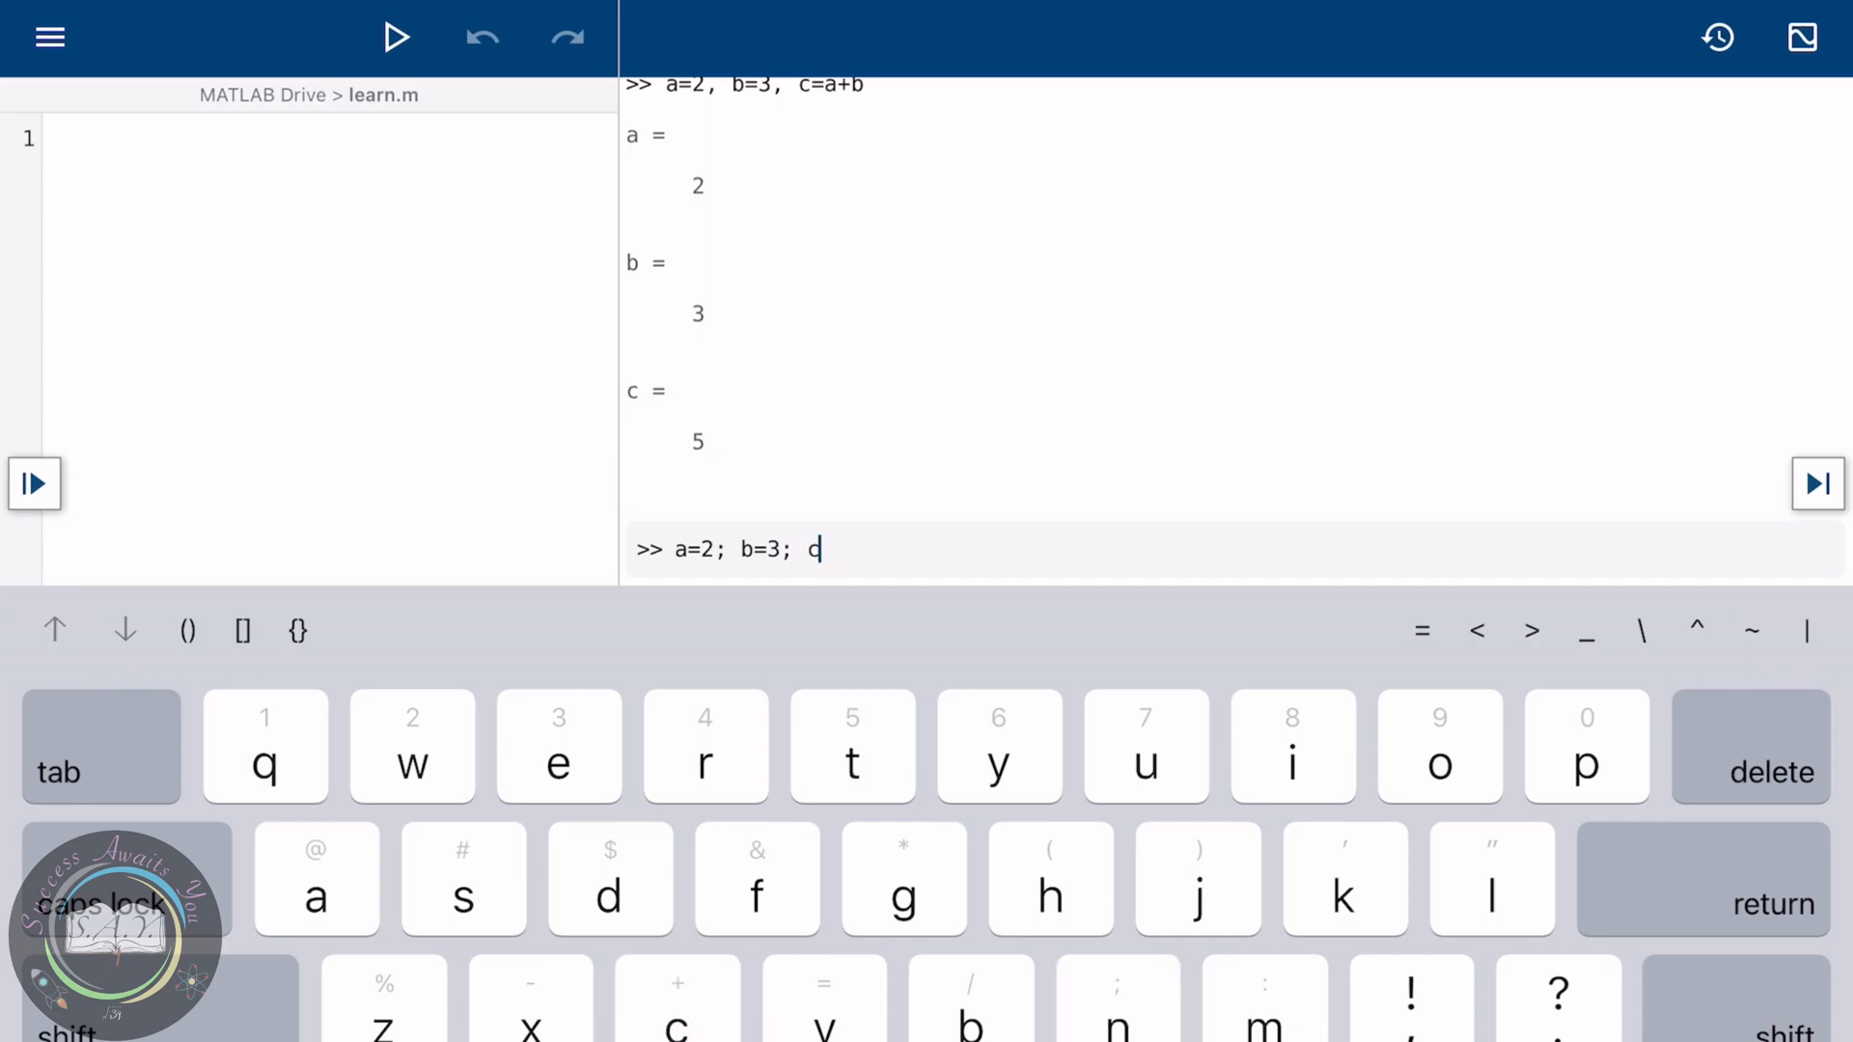
{"action": "type", "text": "="}
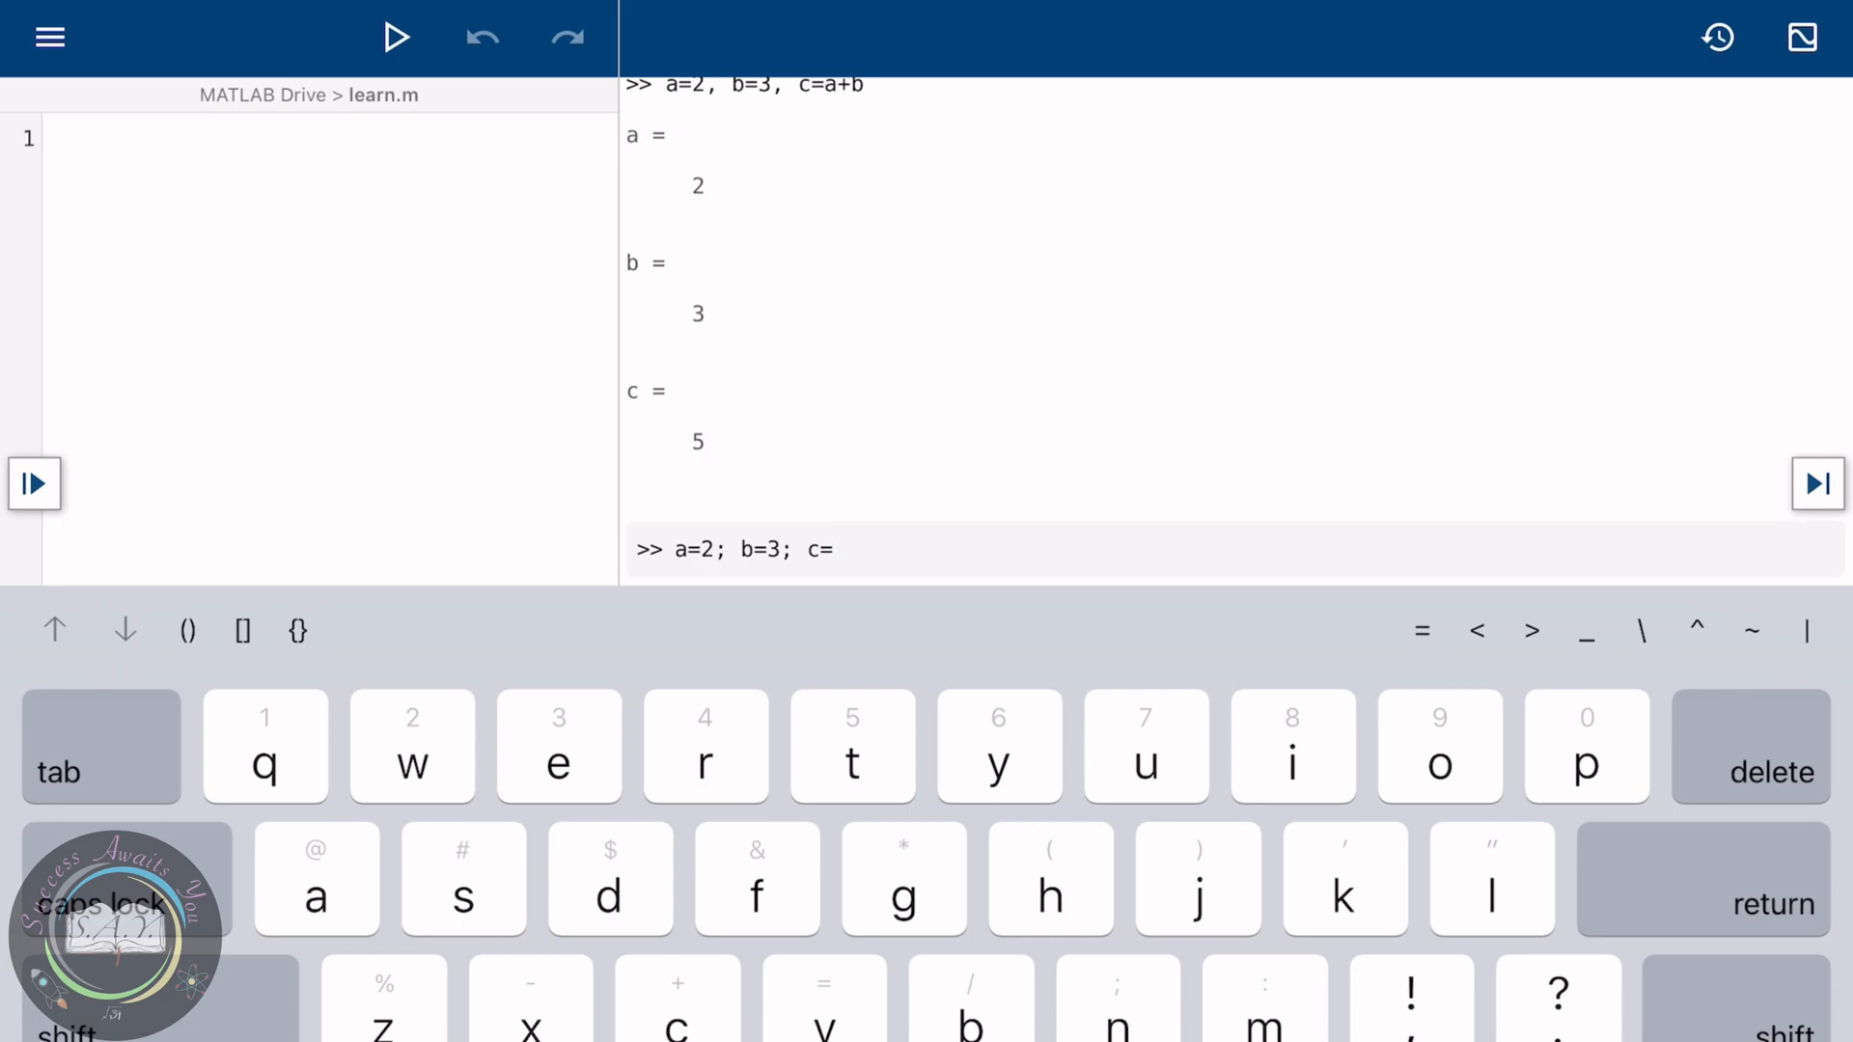
{"action": "type", "text": "a"}
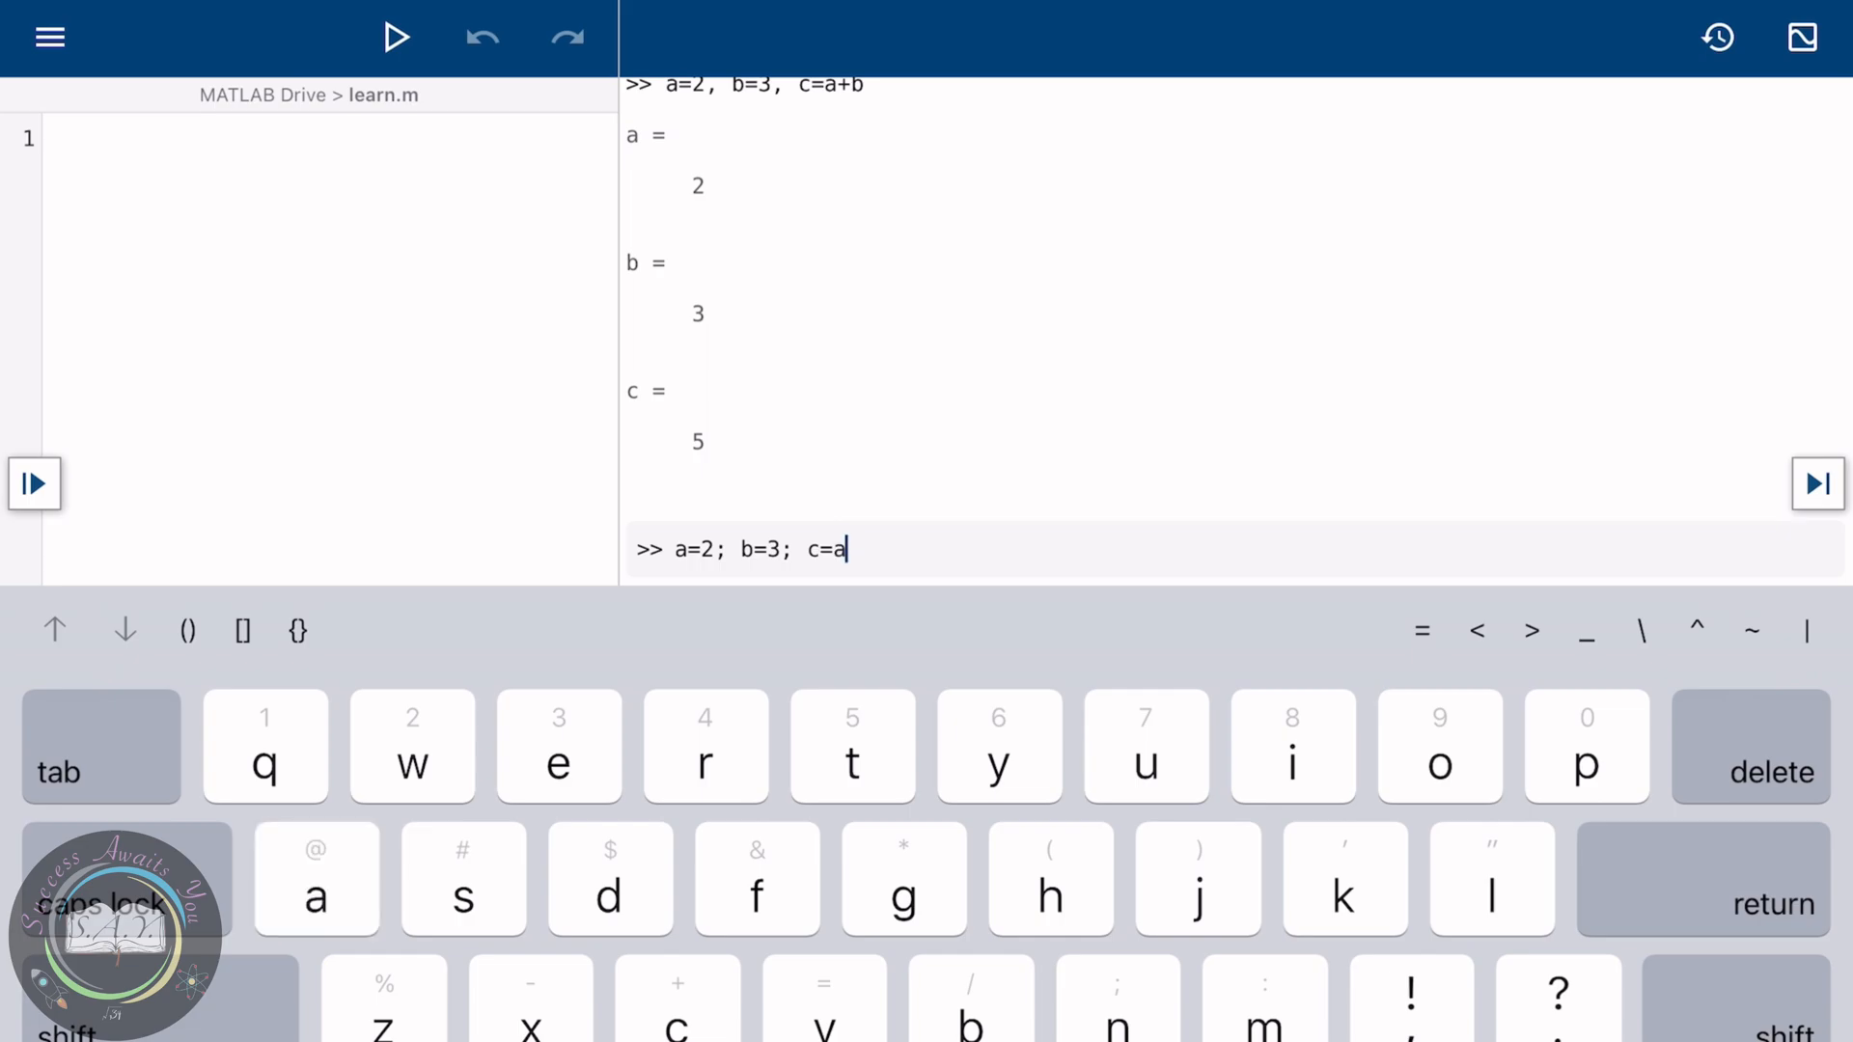
{"action": "type", "text": "*b"}
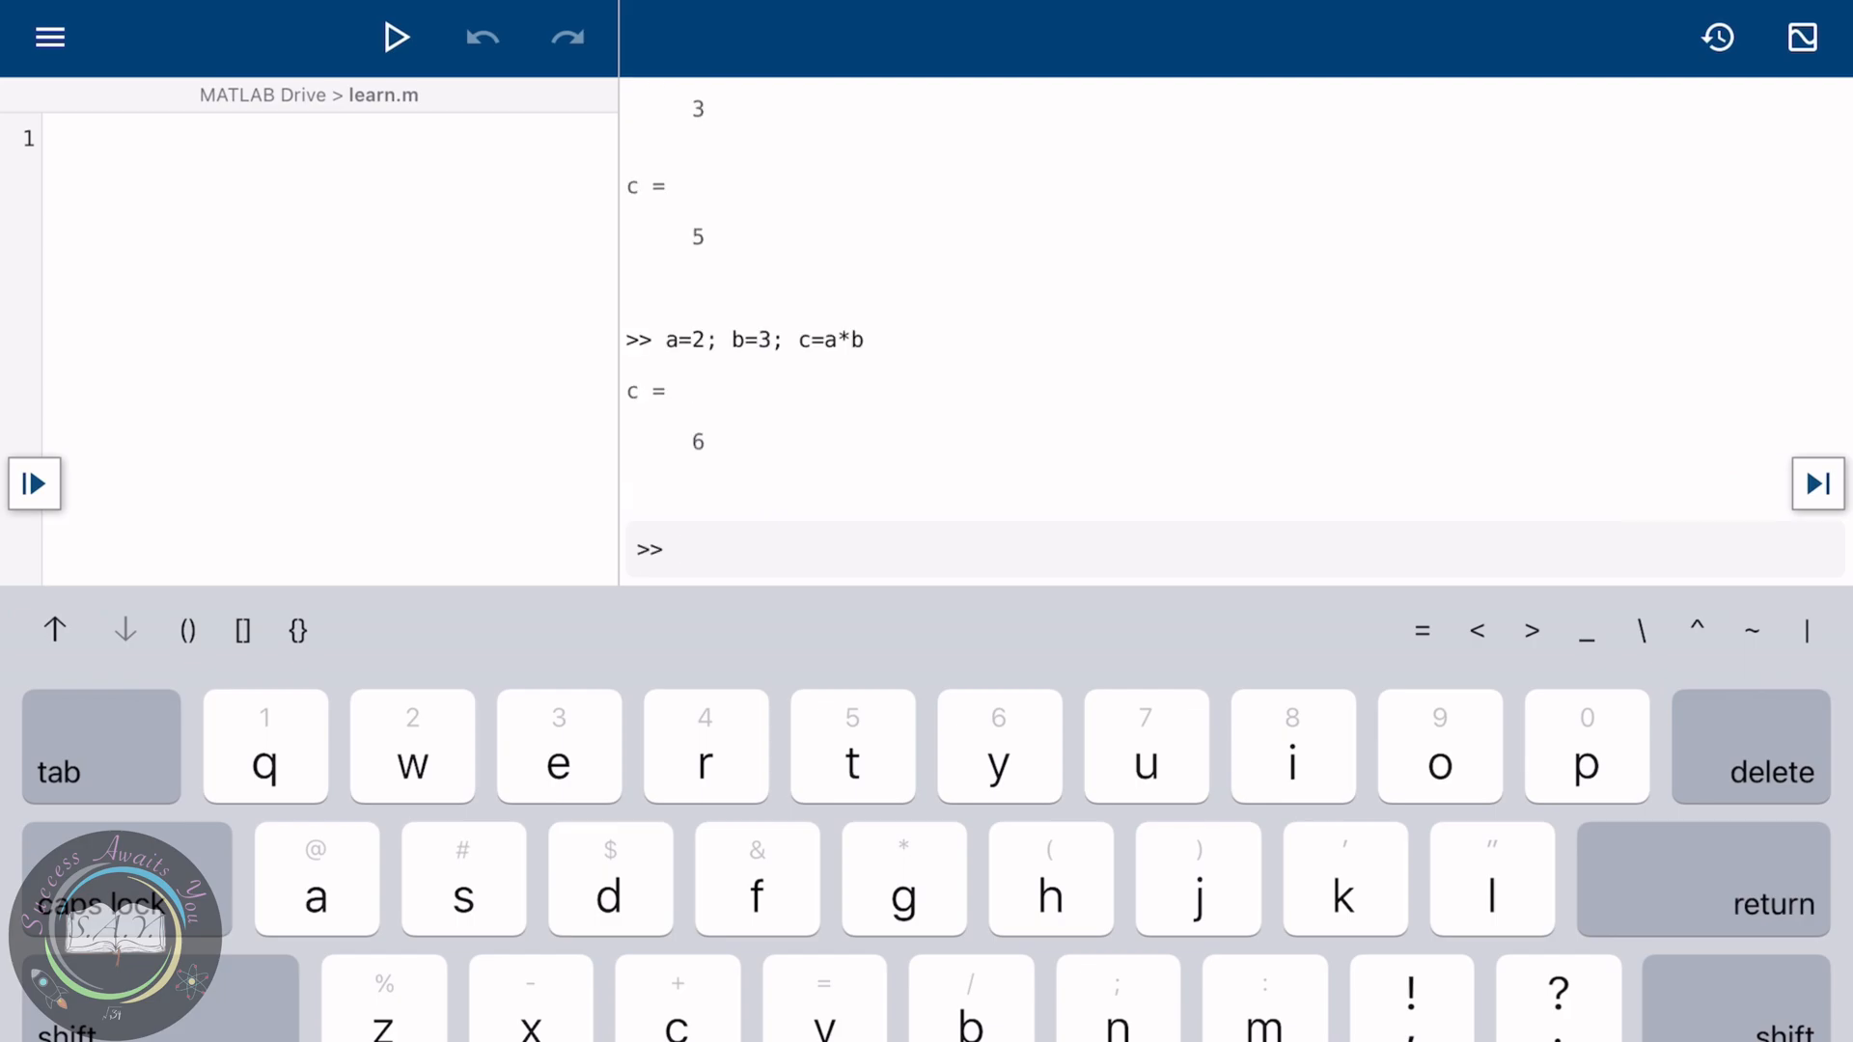
{"action": "left_click", "coordinate": [673, 548]}
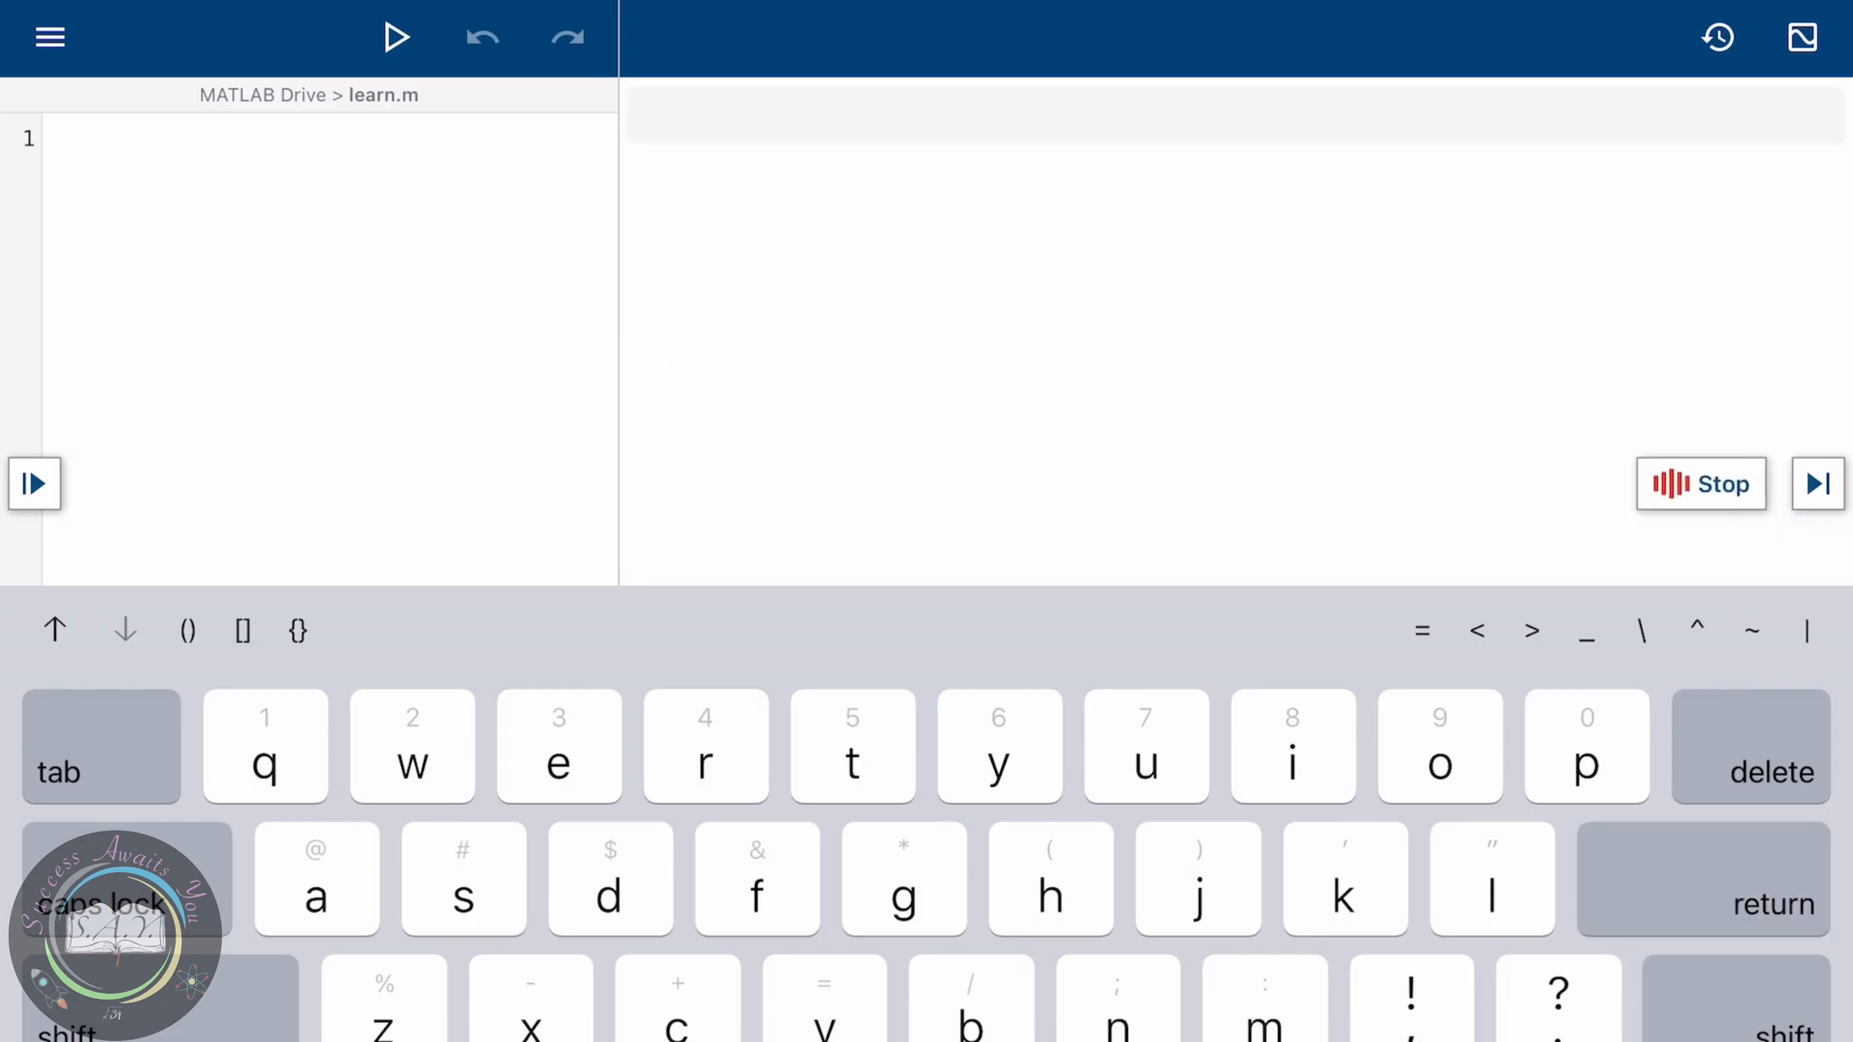
- Clear the Command Window output with clc
{"action": "type", "text": "q"}
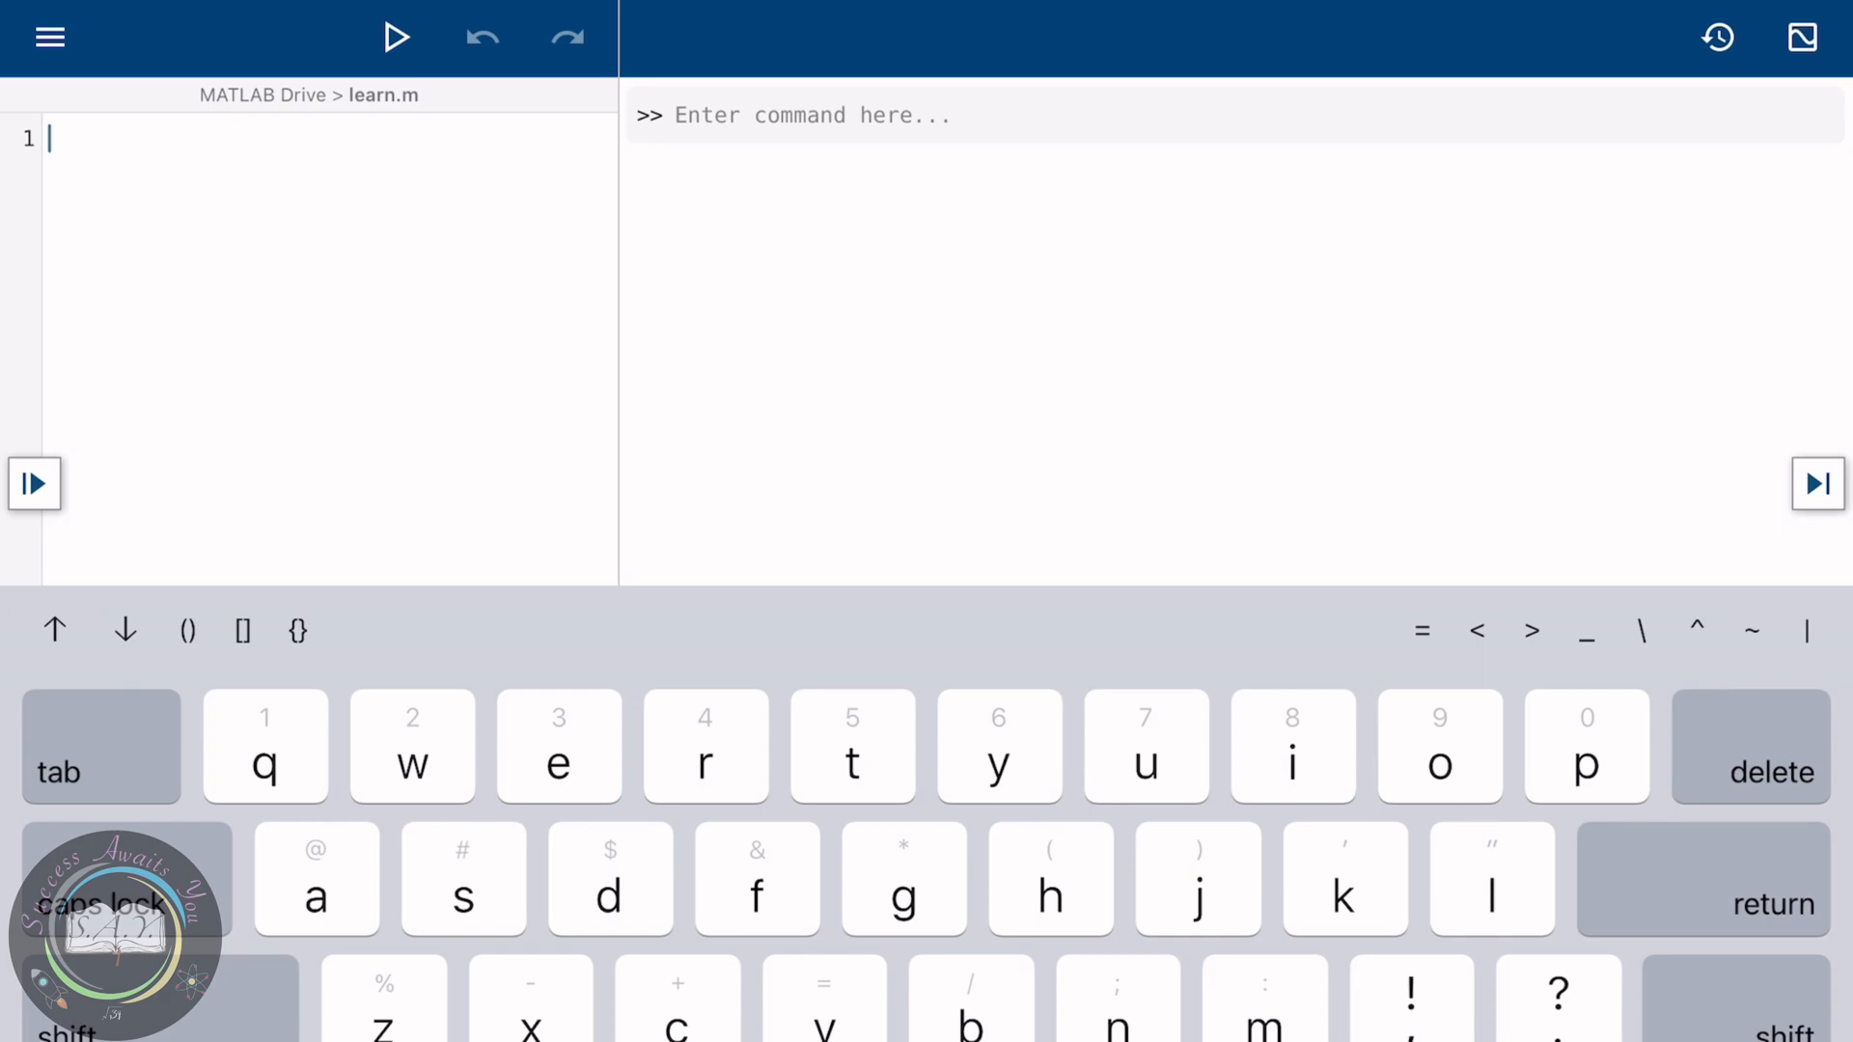
- Write a=1; b=2; c=a+b and d=a*b in learn.m, then run it
{"action": "type", "text": "a"}
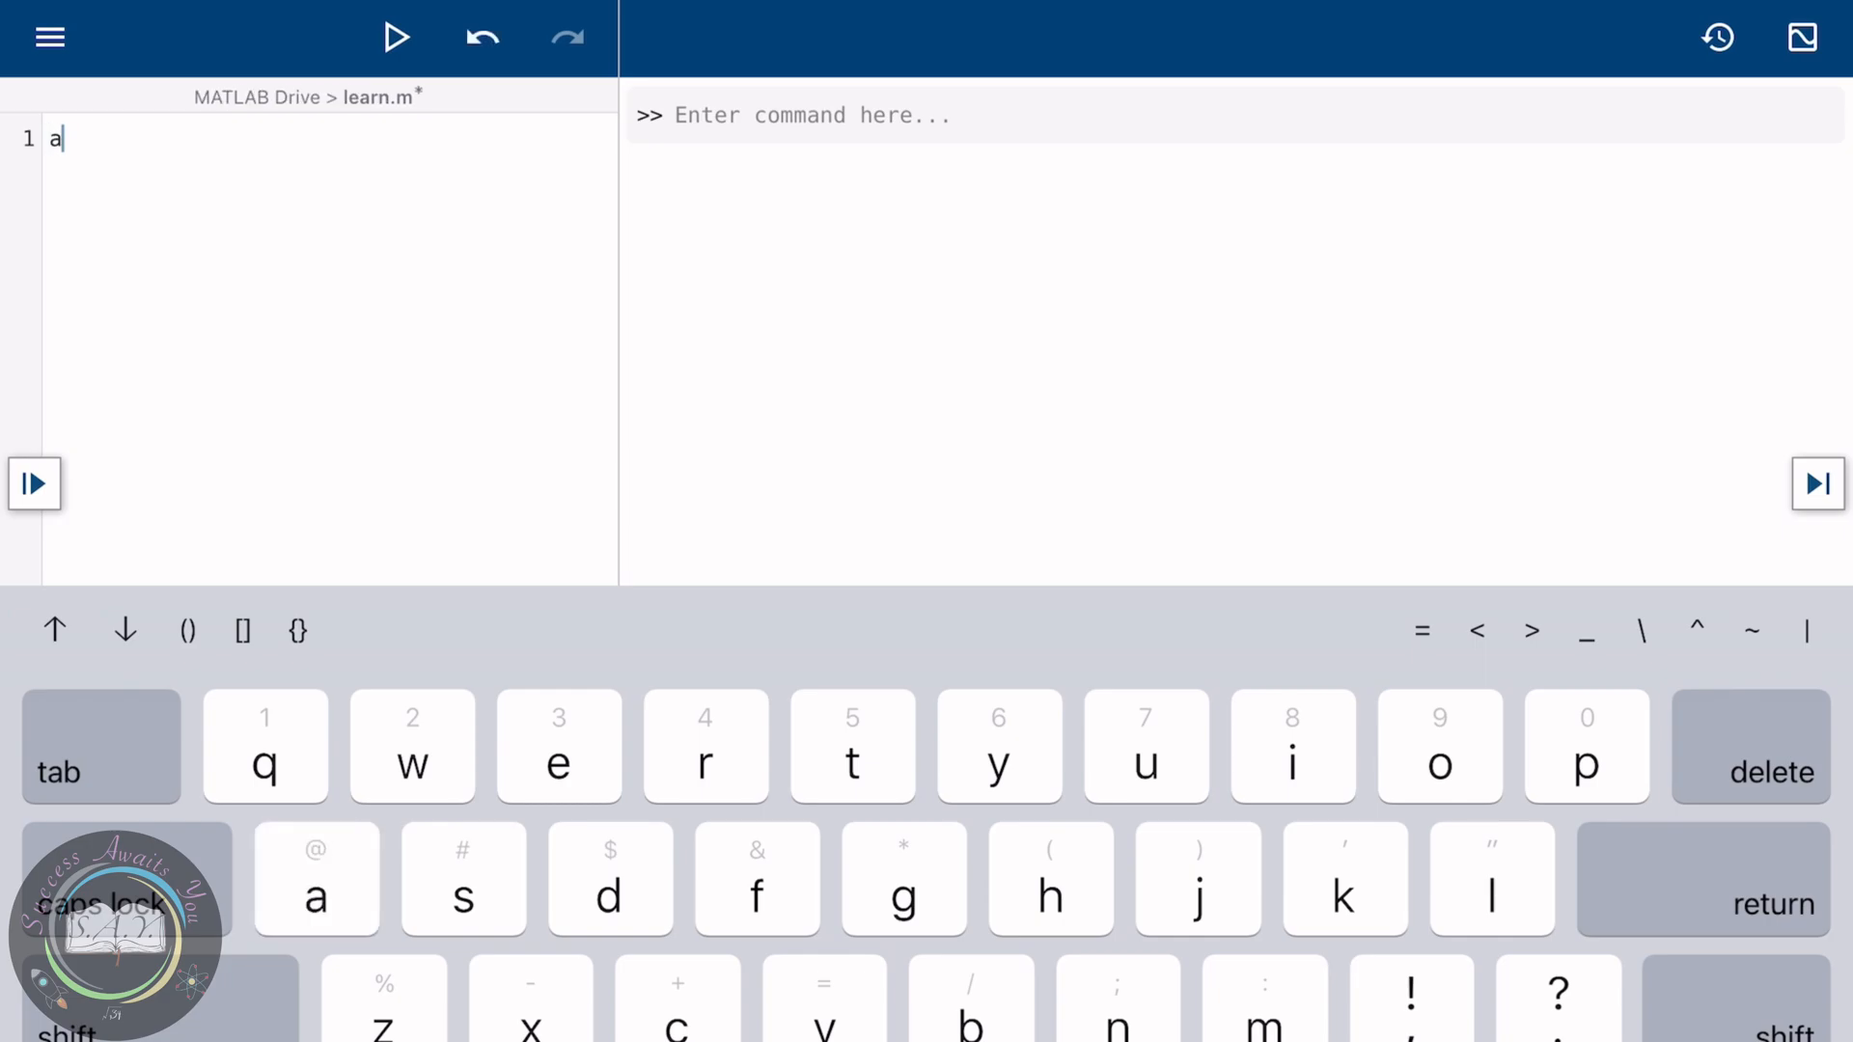
{"action": "type", "text": "=1"}
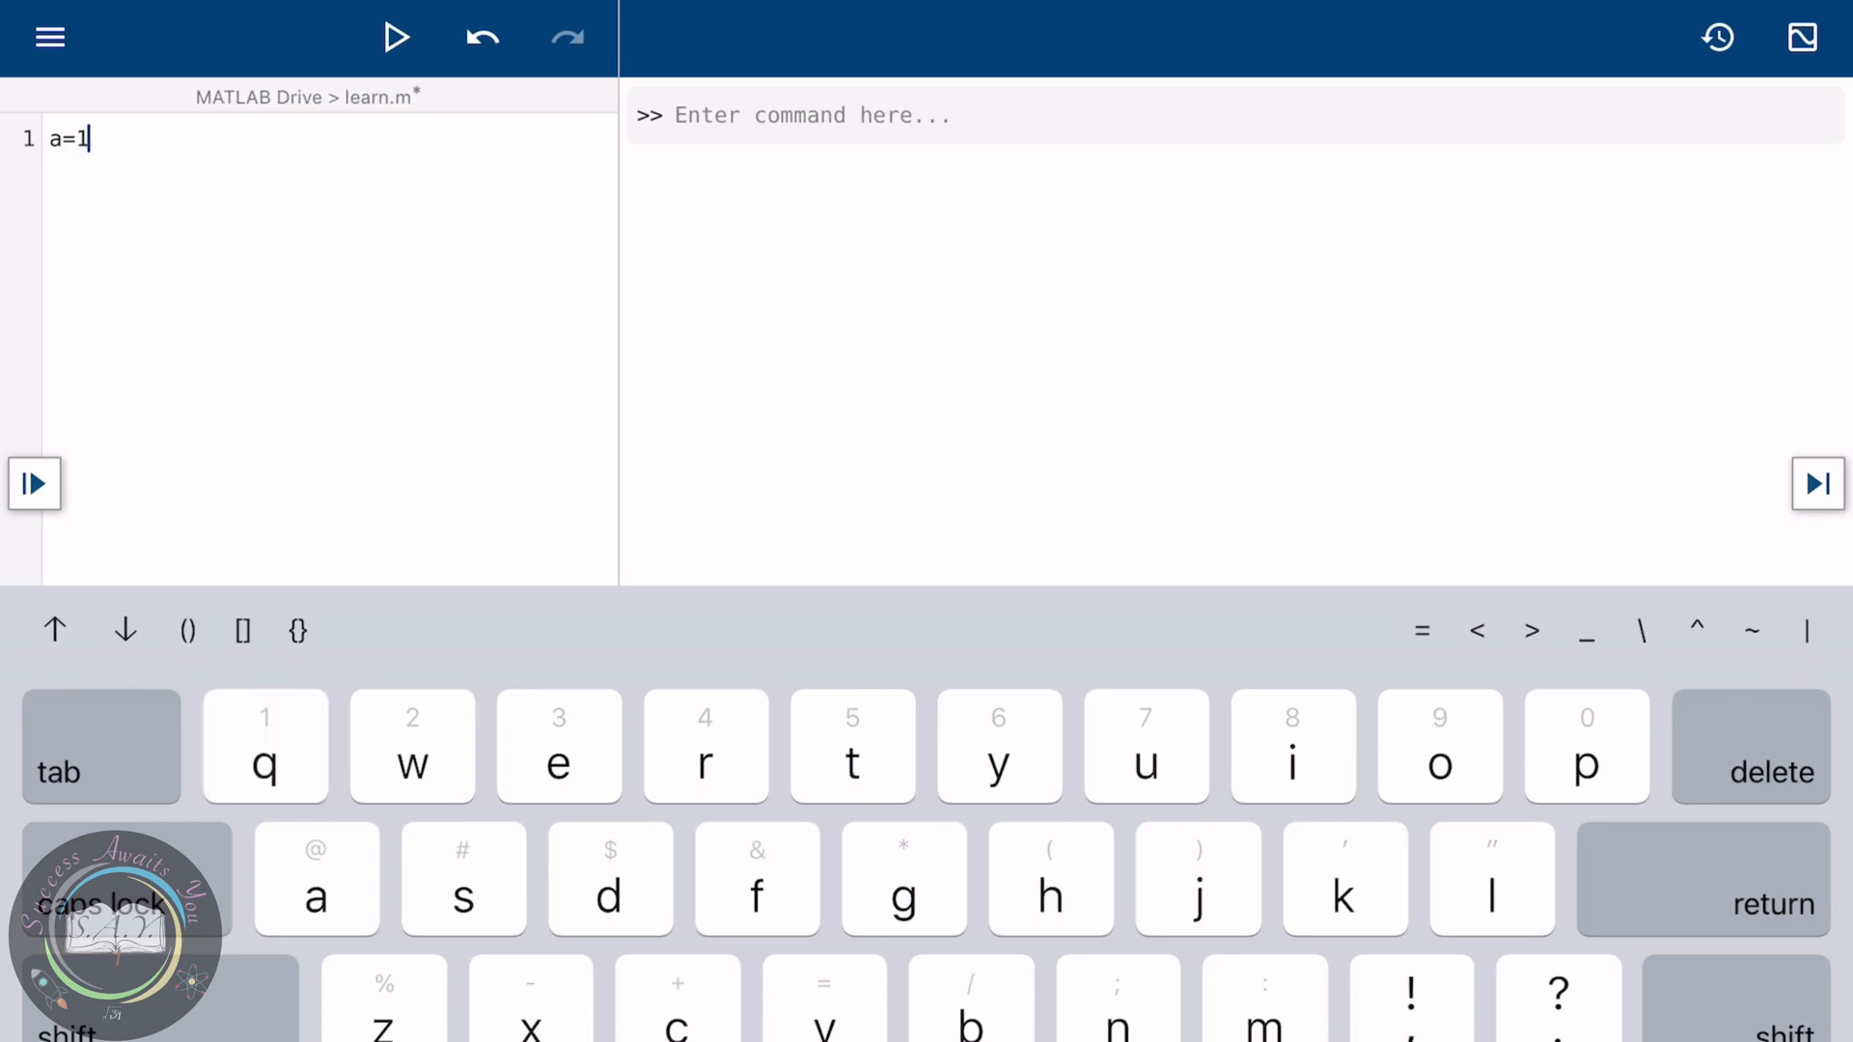
{"action": "type", "text": "; b=2; c=a+b"}
{"action": "type", "text": "d="}
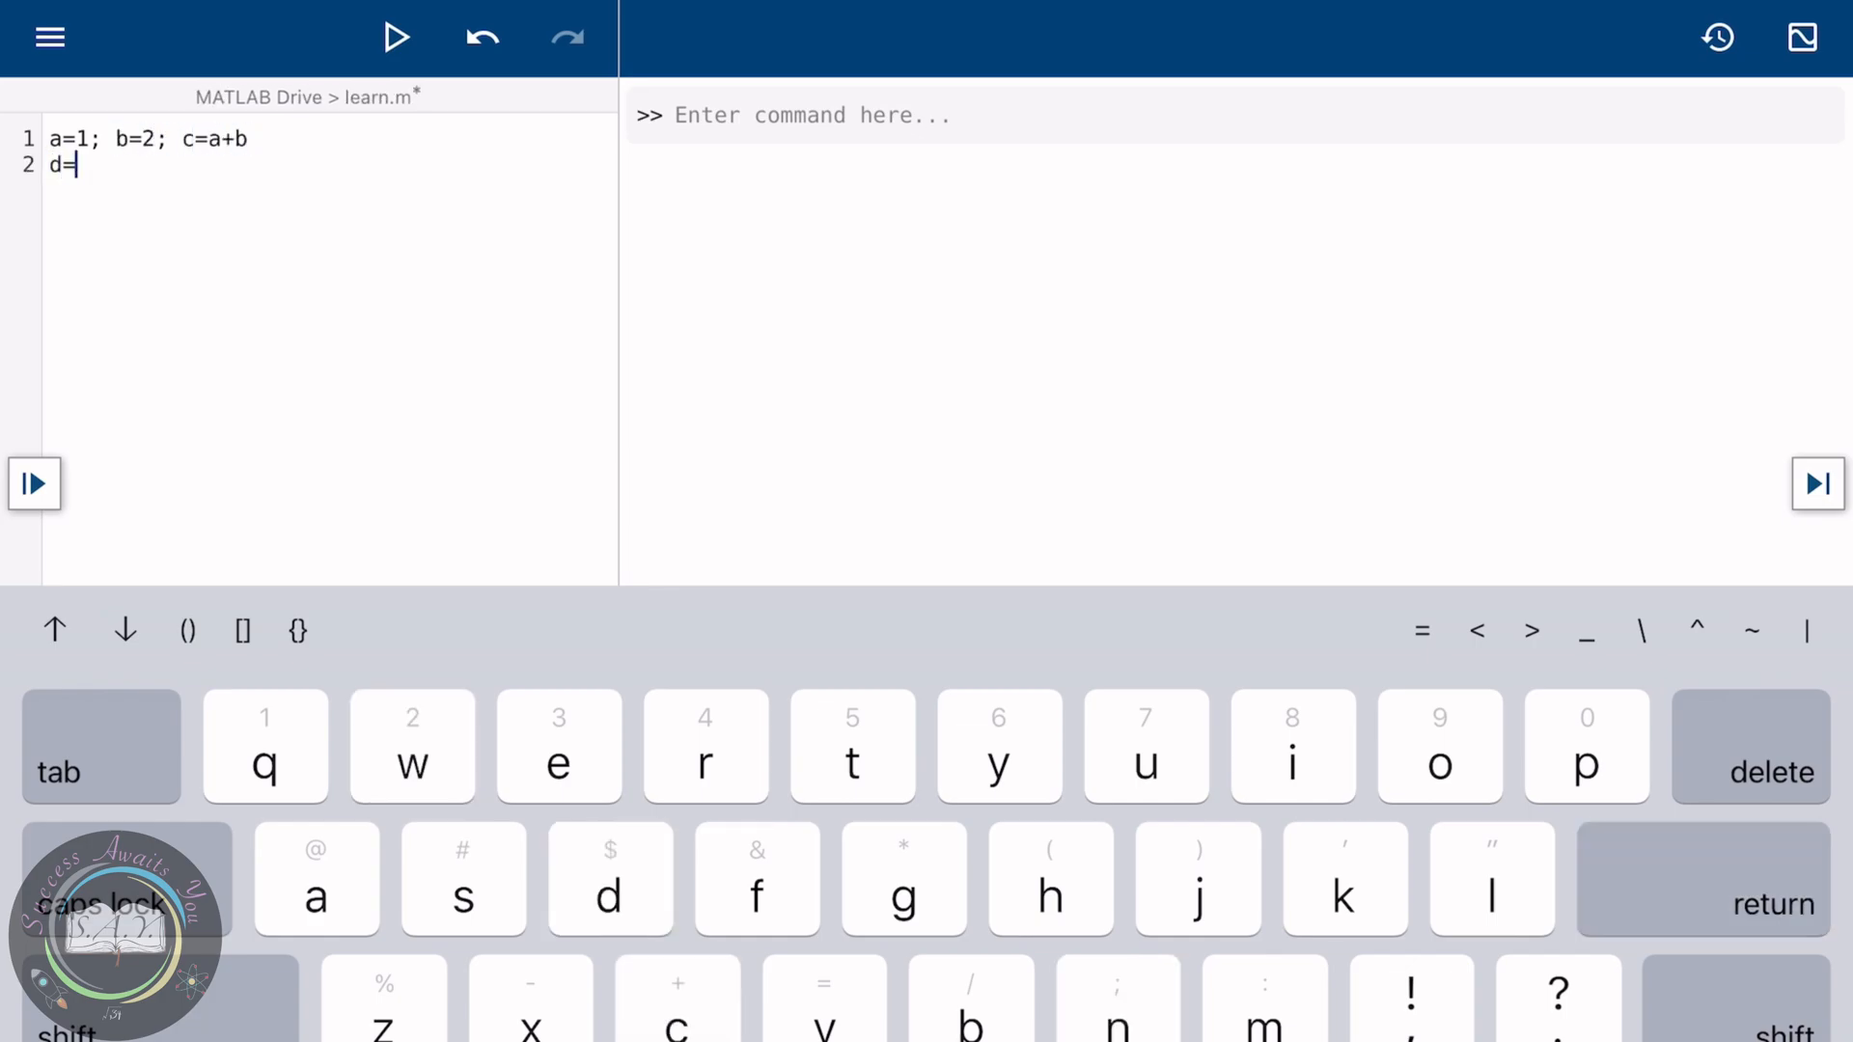
{"action": "type", "text": "a"}
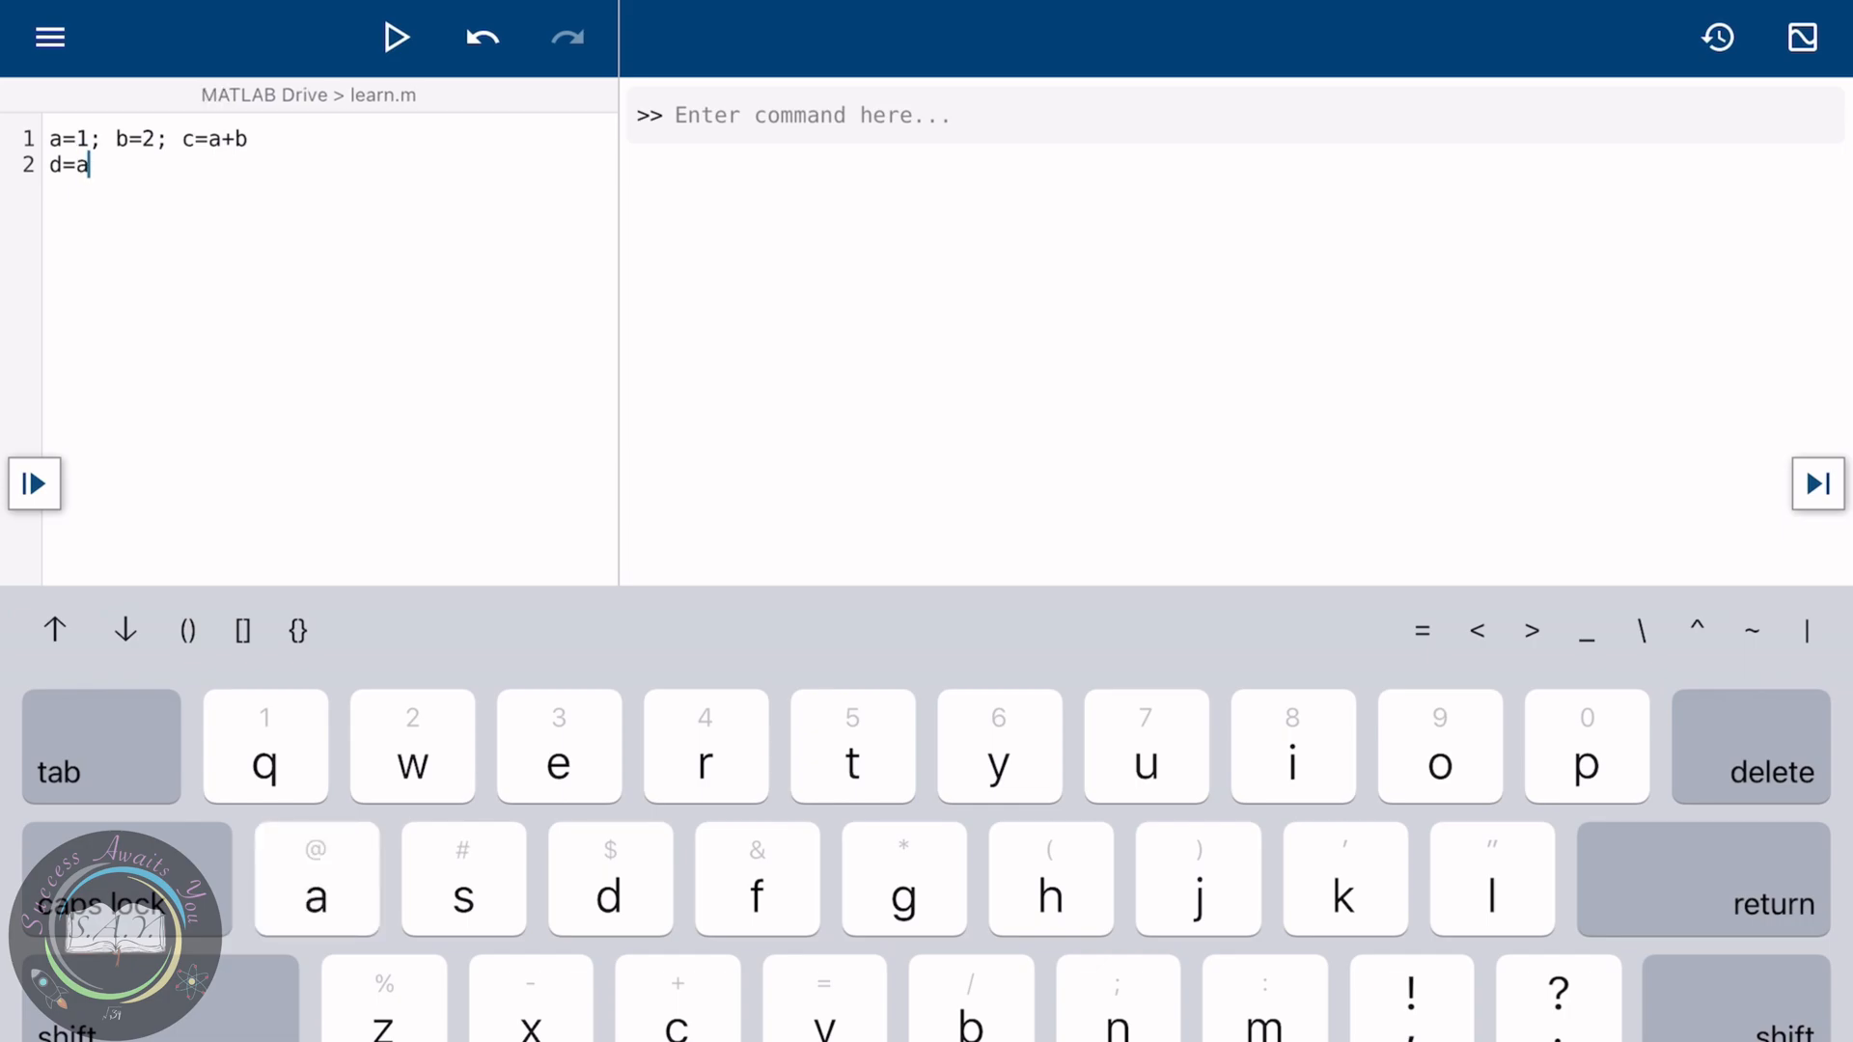
{"action": "type", "text": "*"}
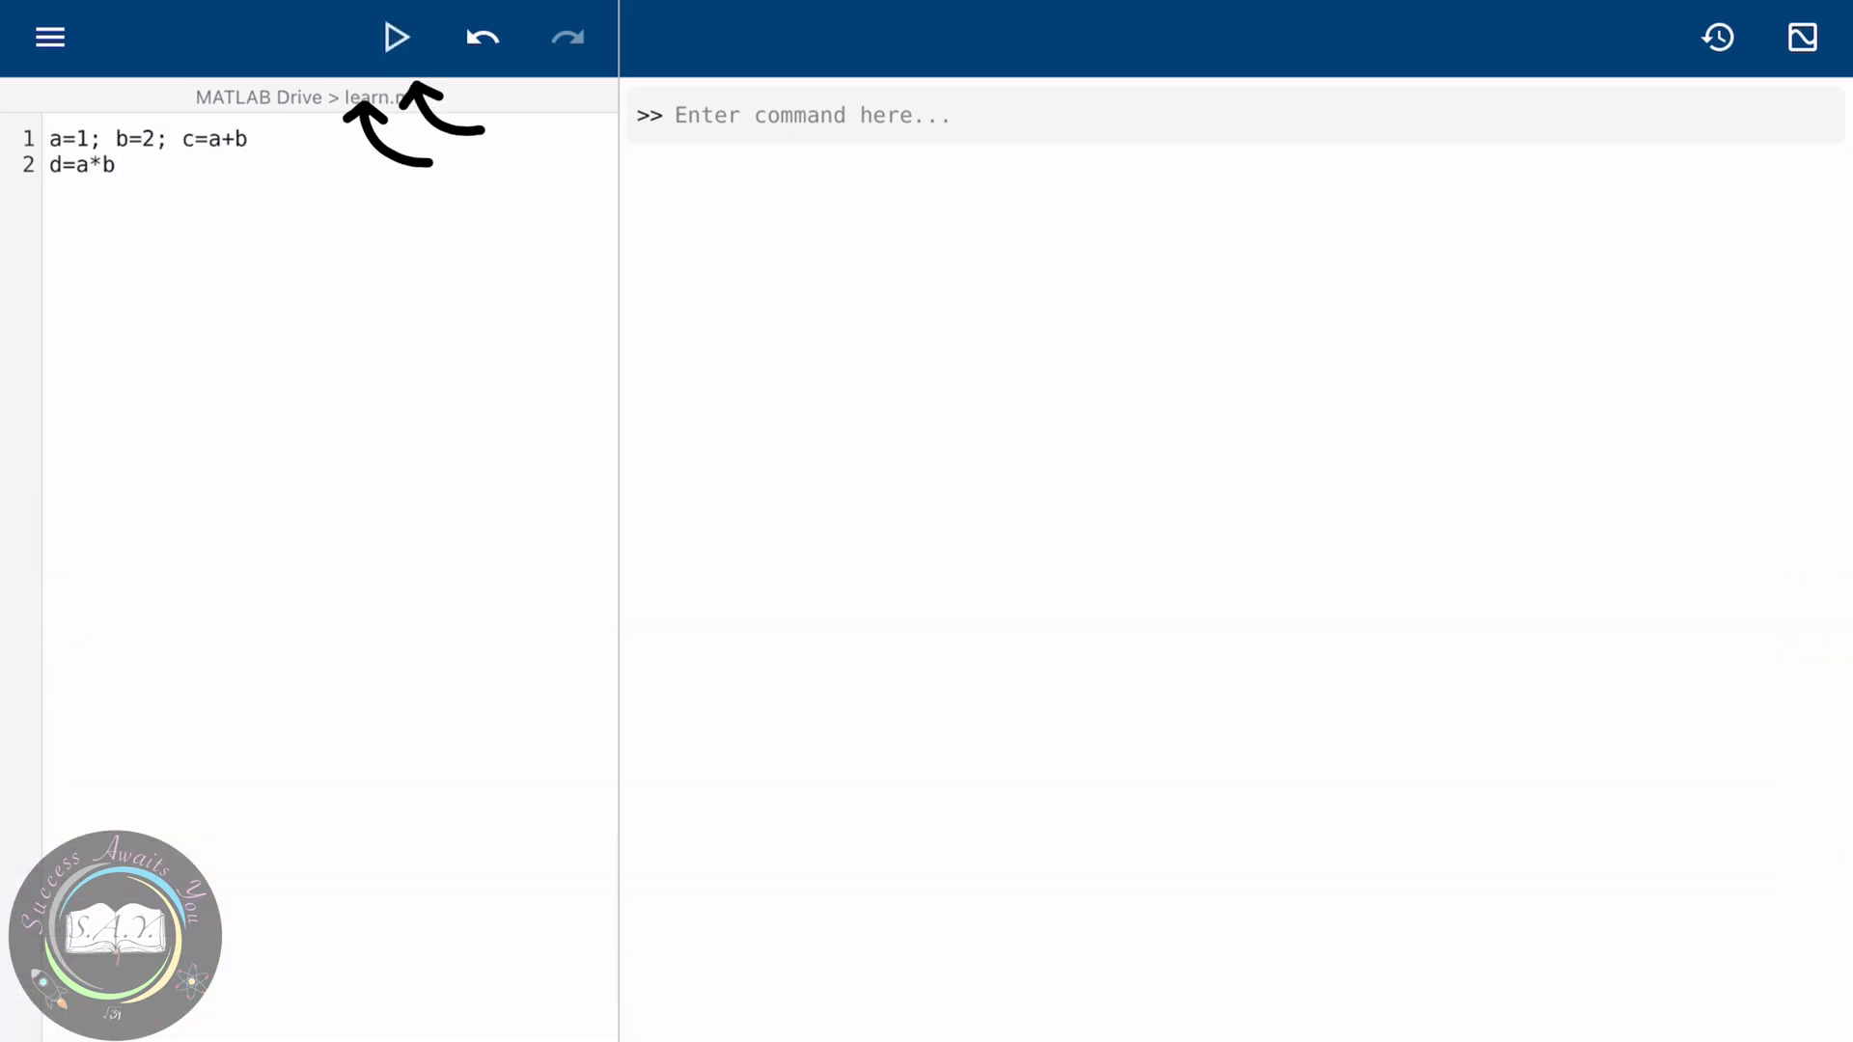
{"action": "left_click", "coordinate": [396, 37]}
{"action": "type", "text": ";"}
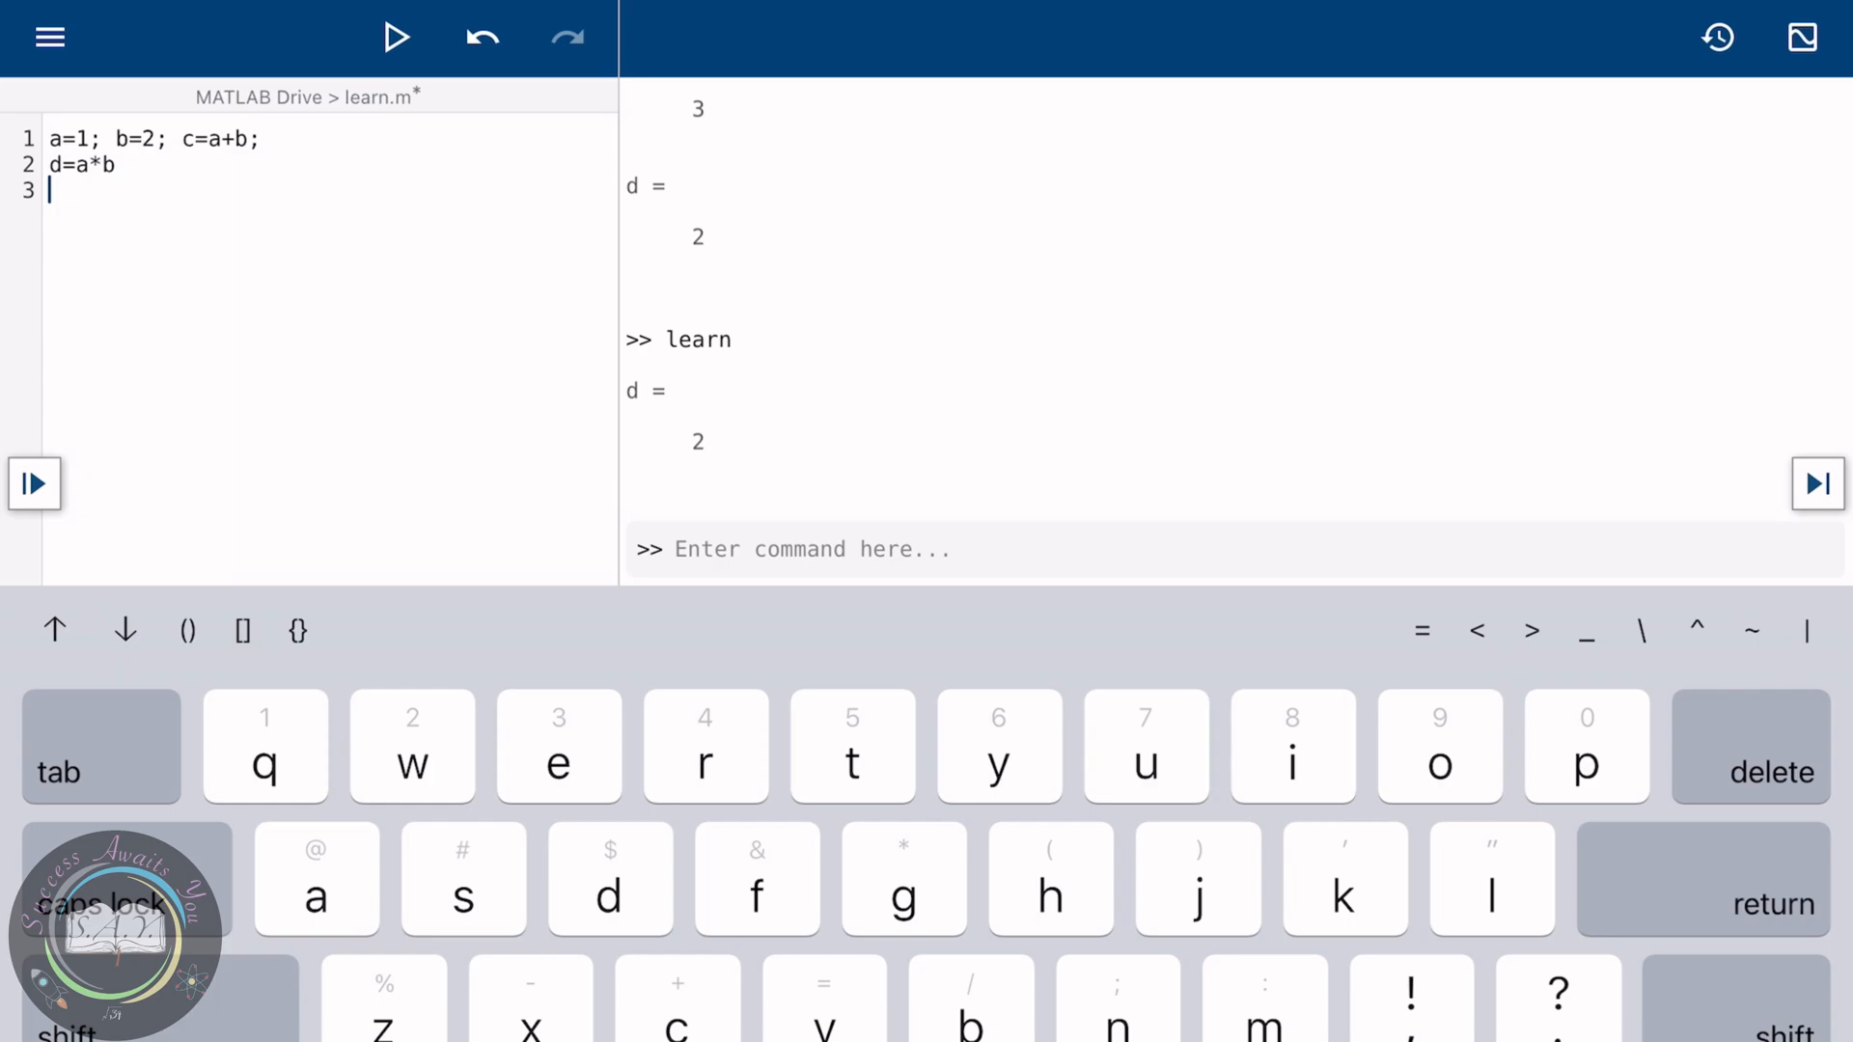
- Add a clc line as line 3 of learn.m
{"action": "type", "text": "clc"}
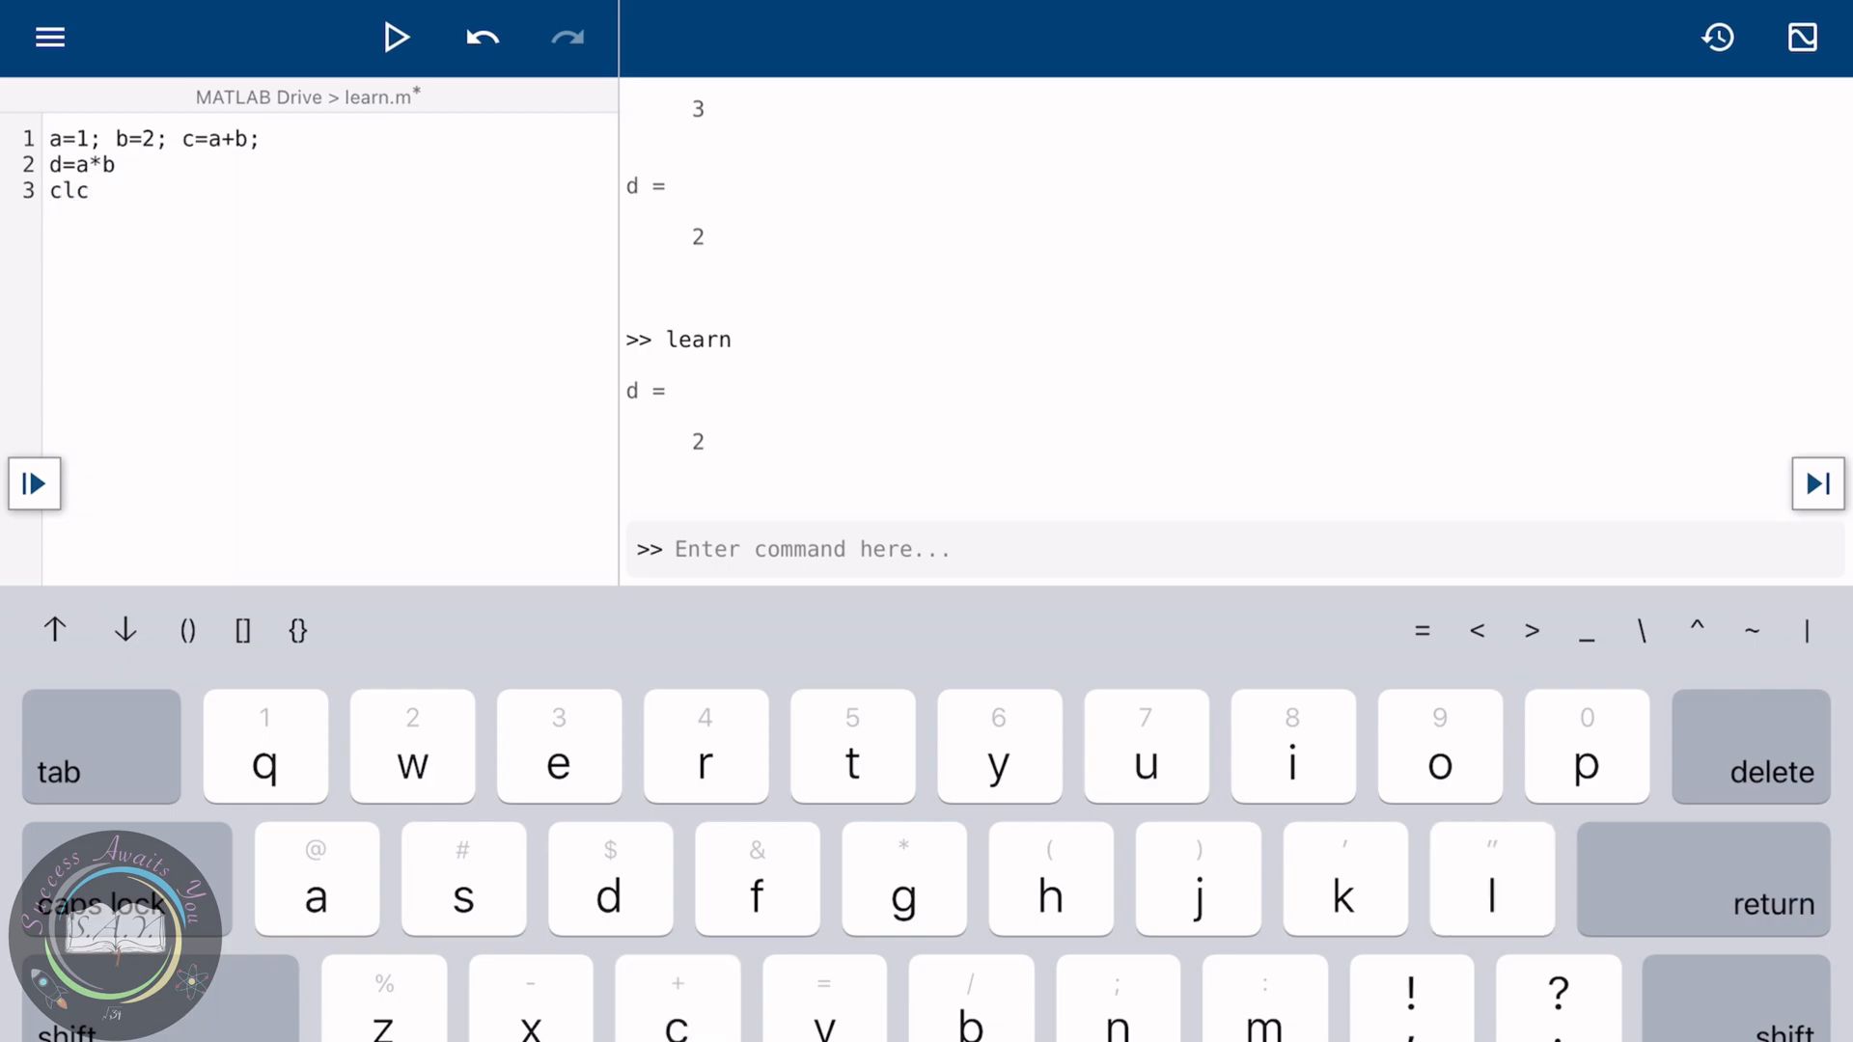